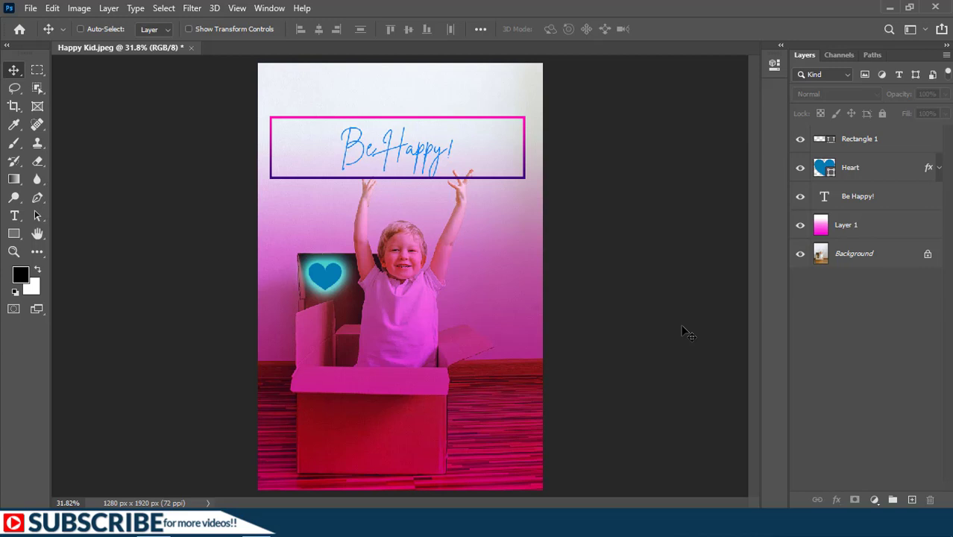
mouse_move(610, 299)
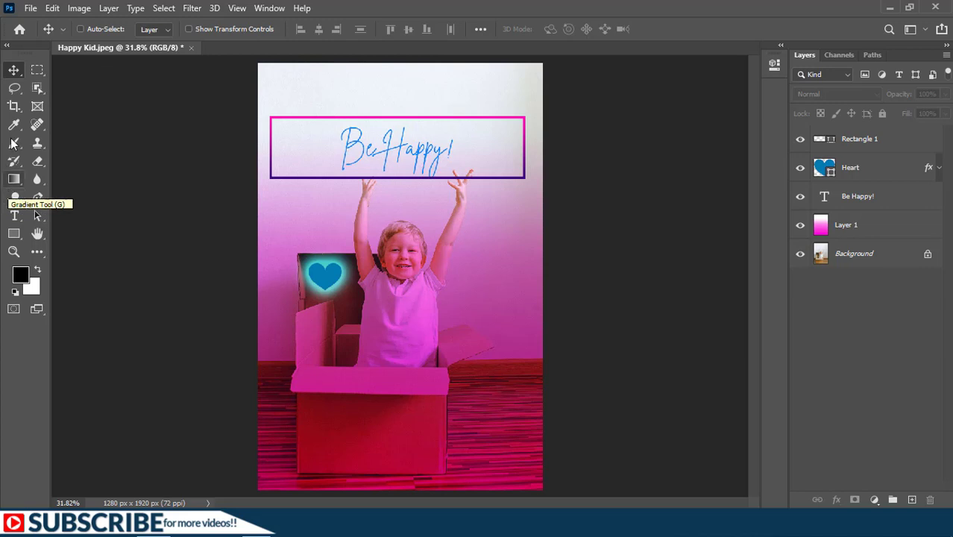
mouse_move(15, 71)
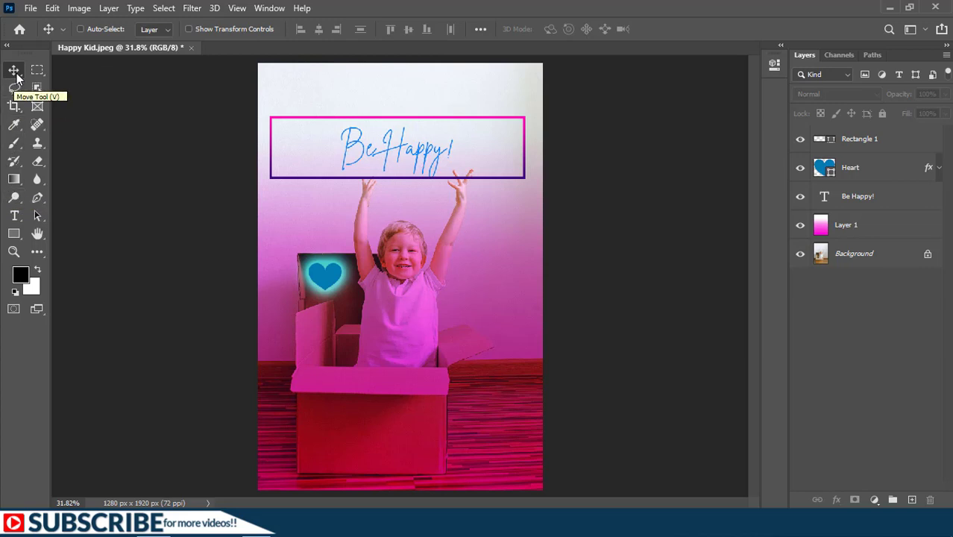
mouse_move(8, 51)
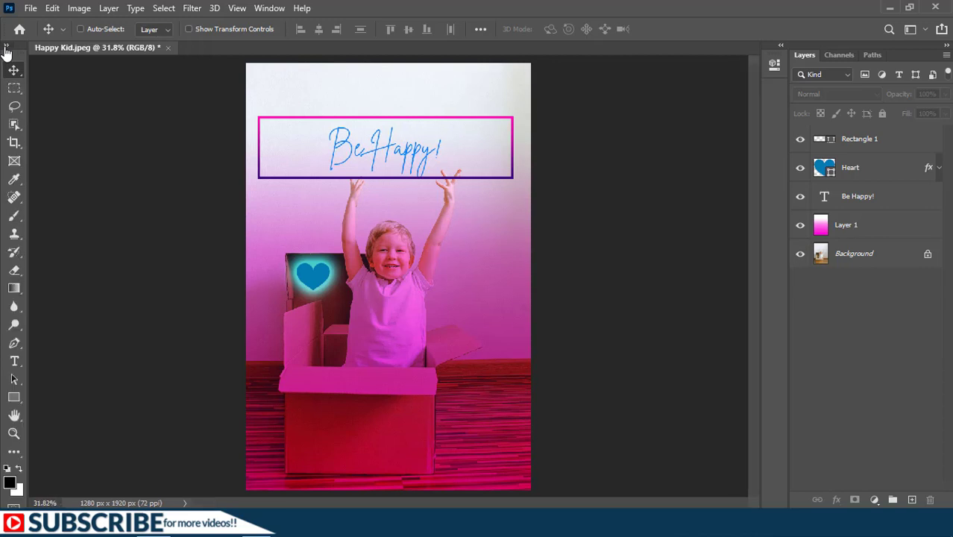
mouse_move(20, 267)
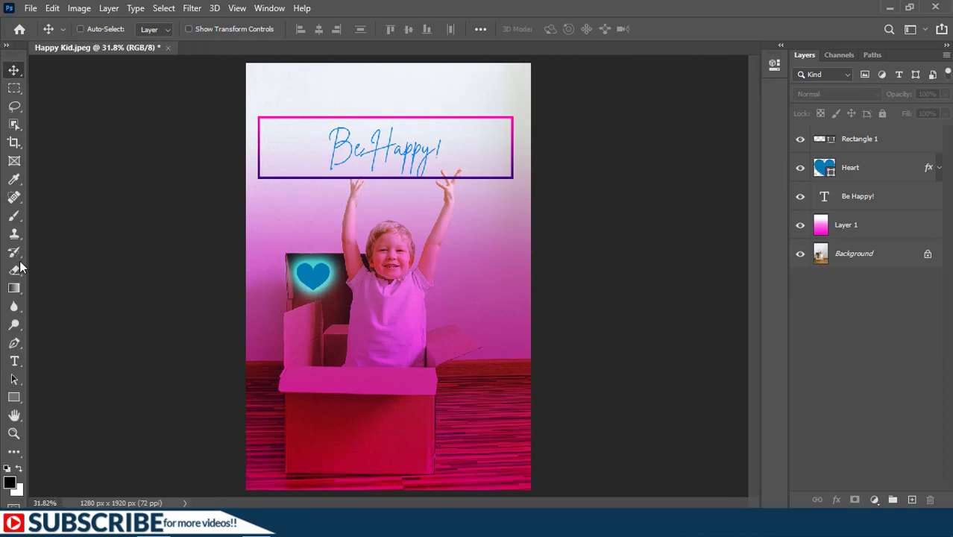
- Expand the toolbar to two columns, dock it back, and select the Rectangular Marquee Tool
click(6, 53)
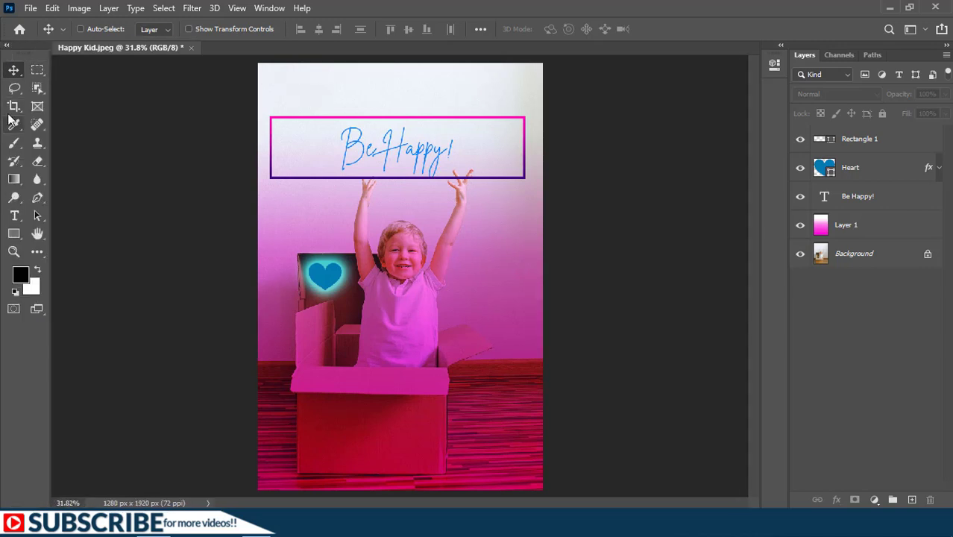
mouse_move(26, 48)
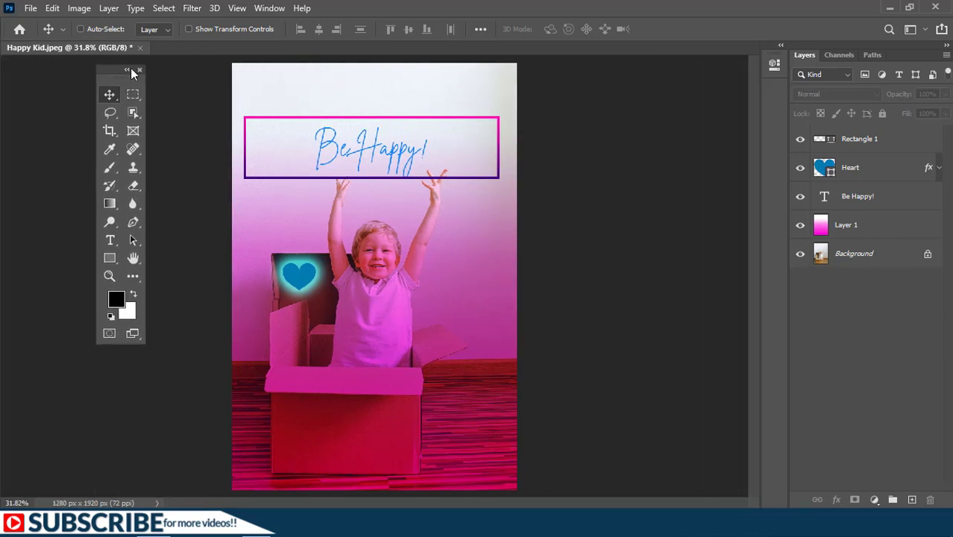
drag(119, 71, 678, 79)
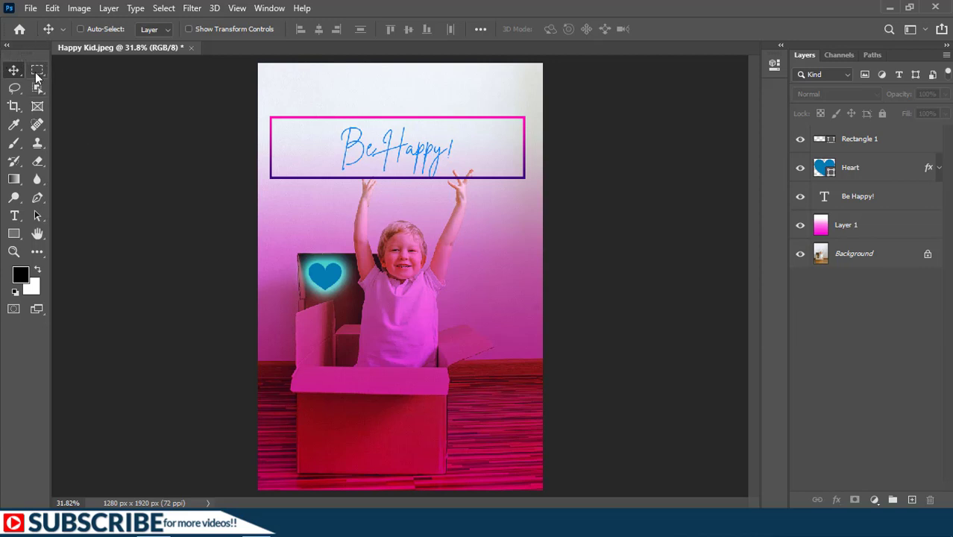
click(37, 71)
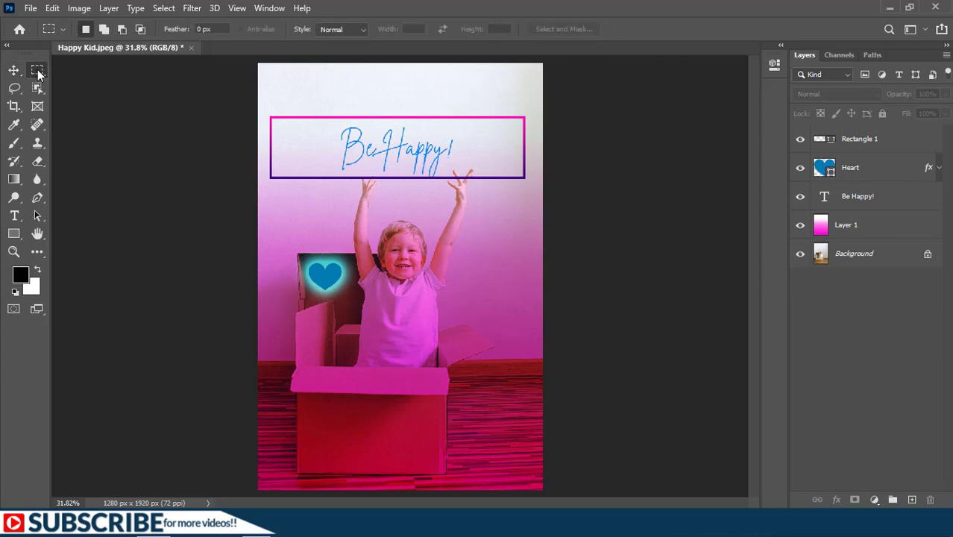
mouse_move(125, 162)
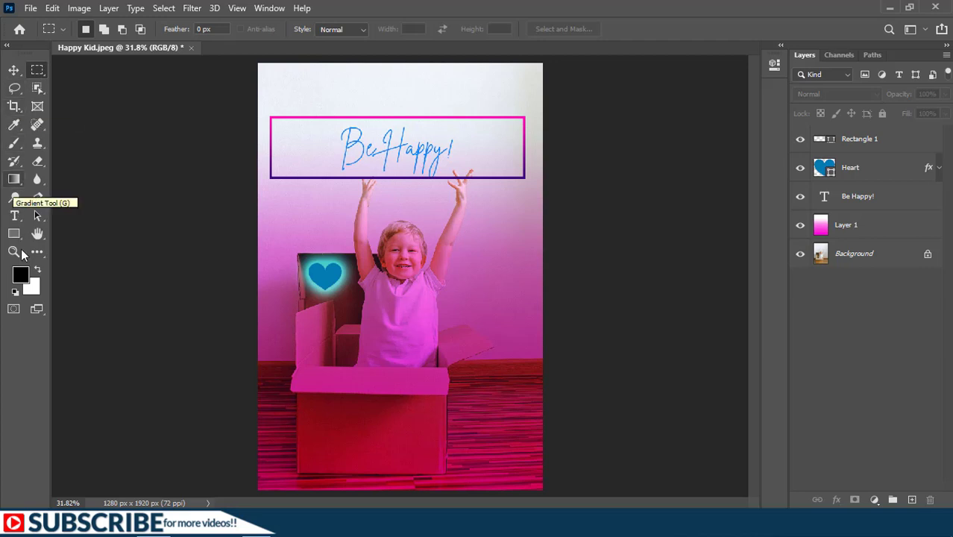
mouse_move(14, 251)
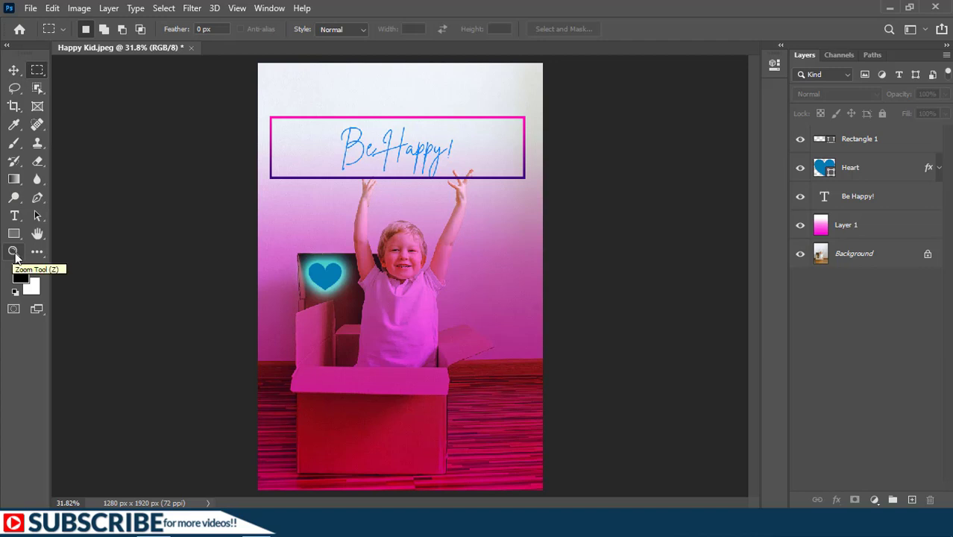
mouse_move(21, 260)
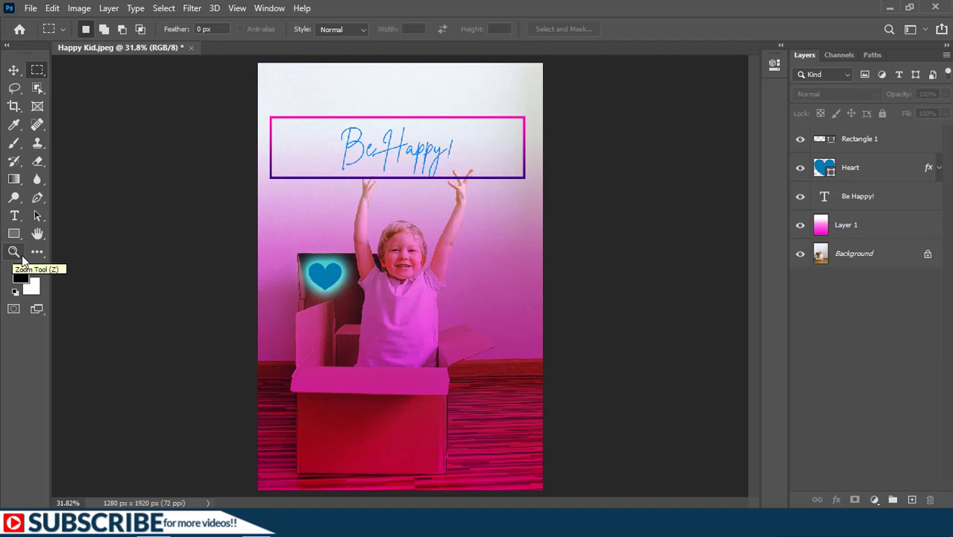
mouse_move(13, 71)
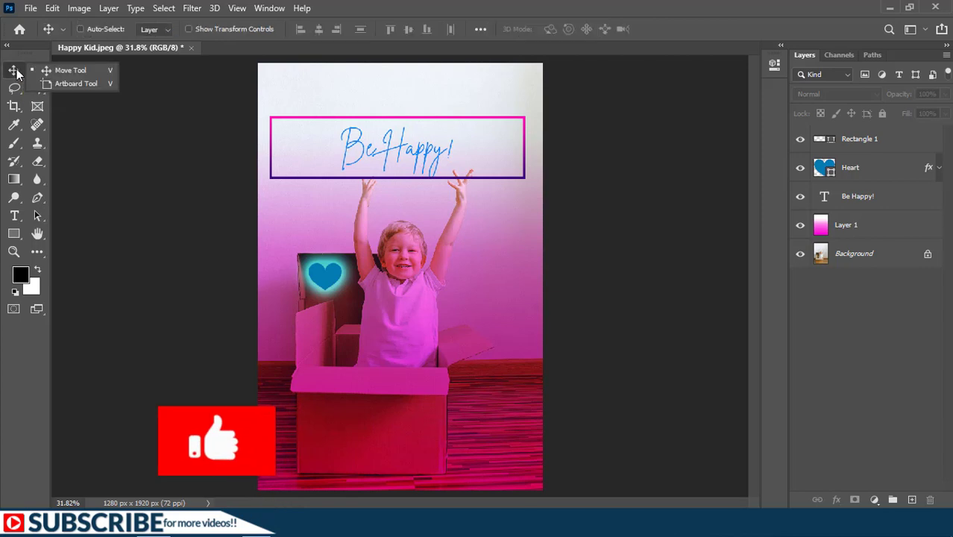
mouse_move(75, 83)
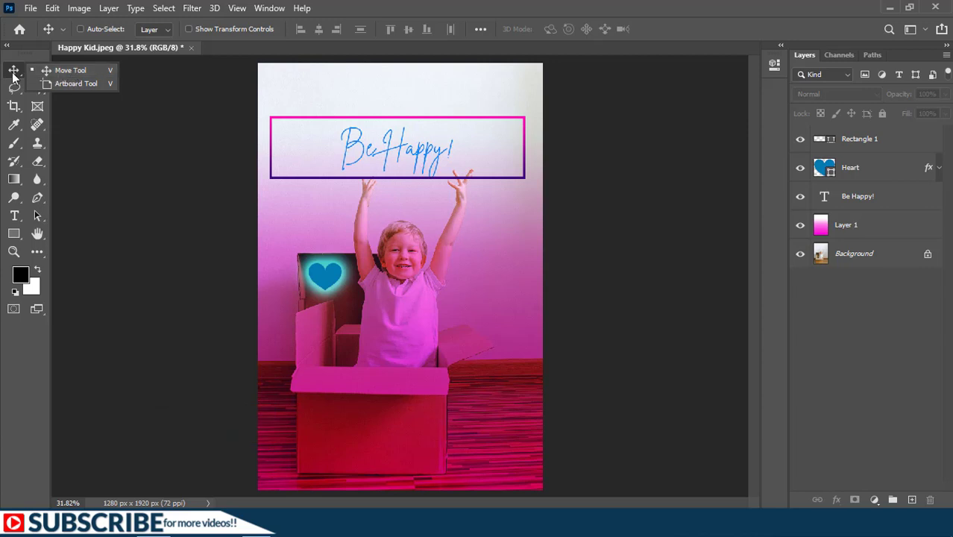
mouse_move(15, 90)
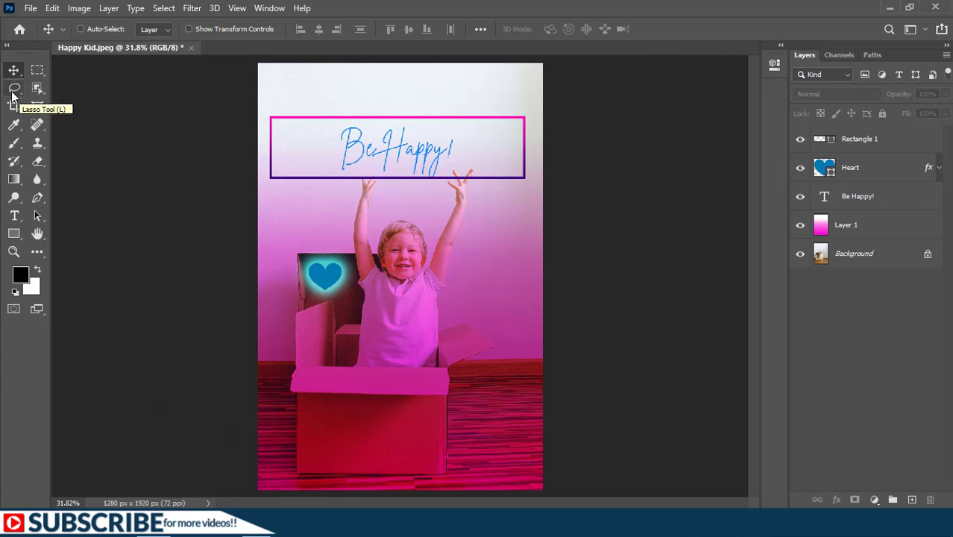
mouse_move(14, 90)
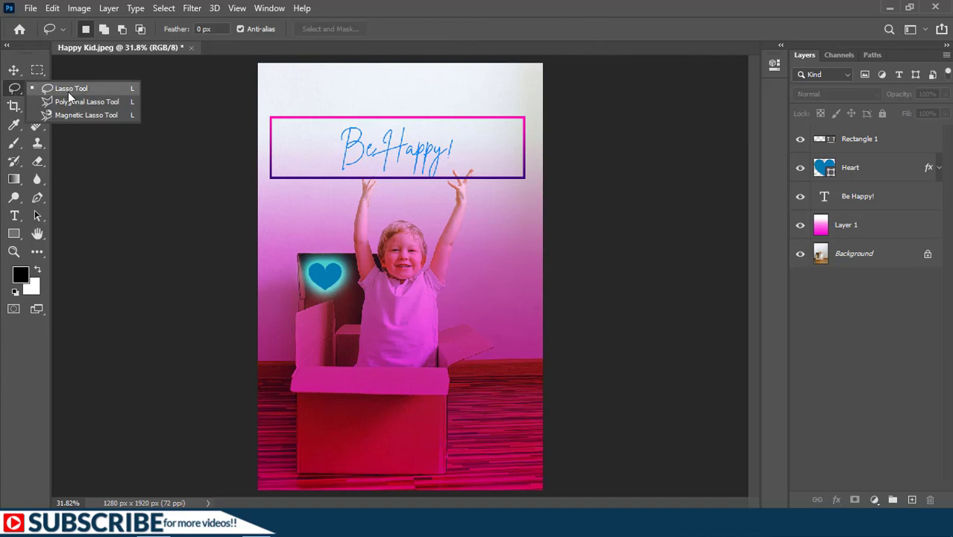
mouse_move(90, 98)
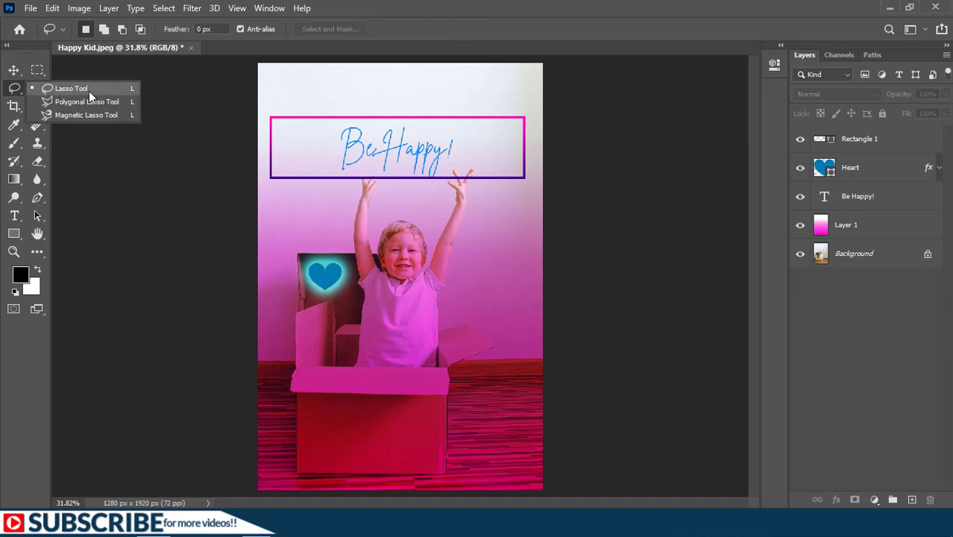
mouse_move(78, 115)
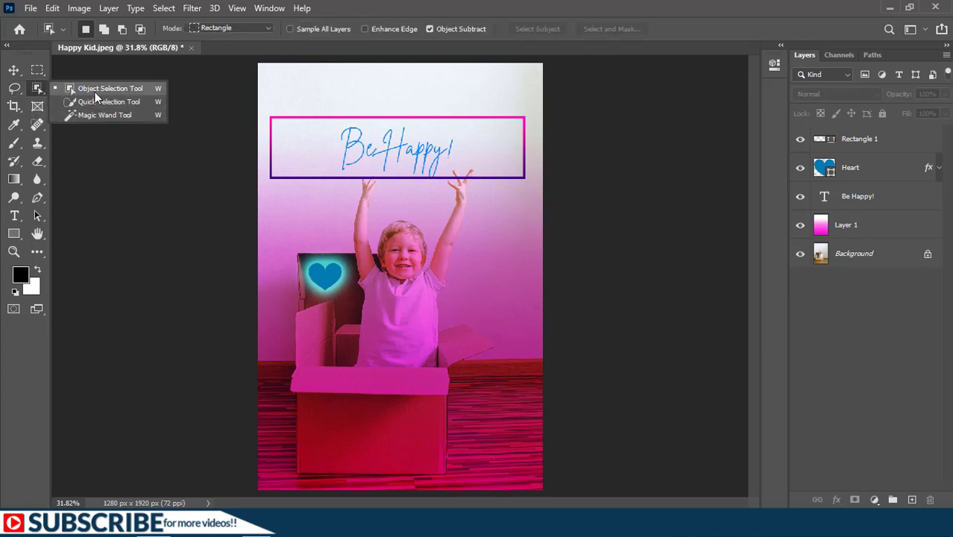
mouse_move(89, 101)
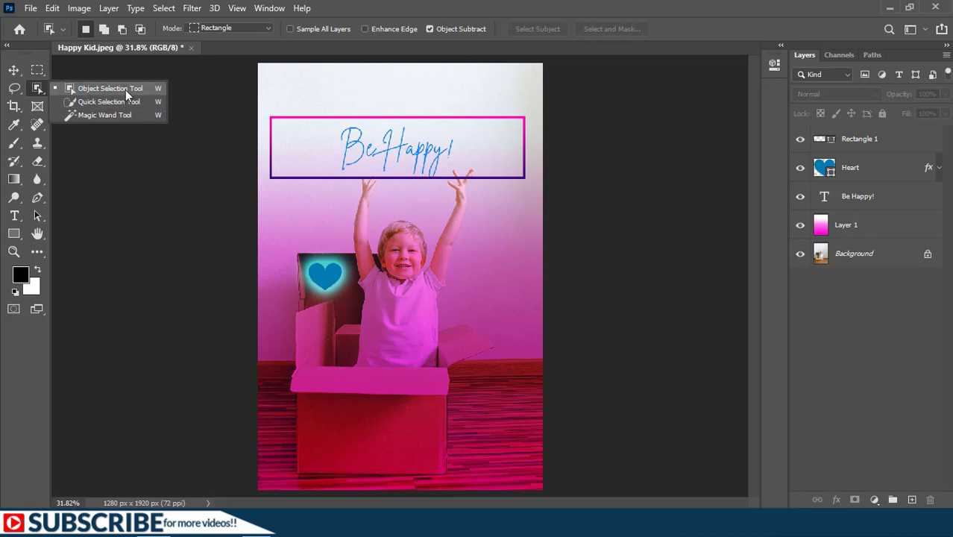
mouse_move(93, 89)
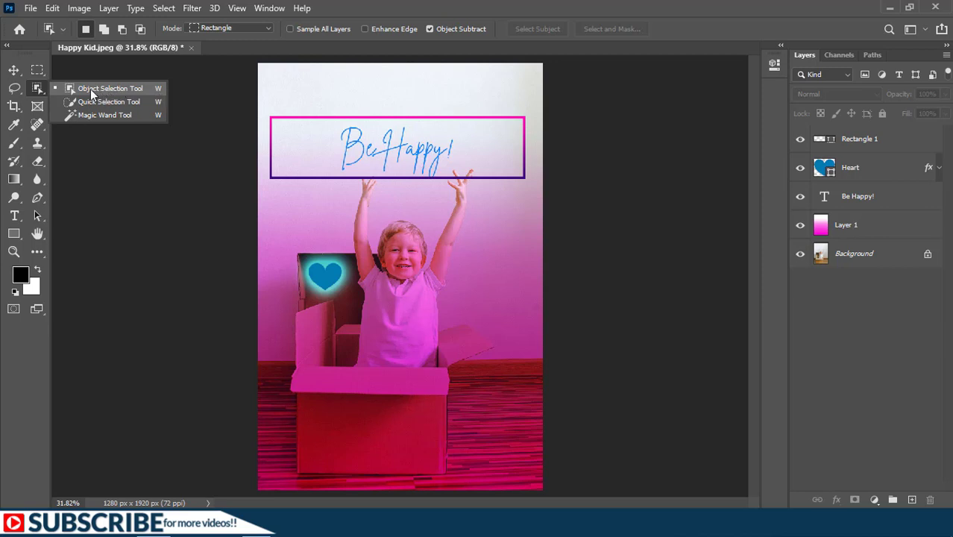
mouse_move(97, 93)
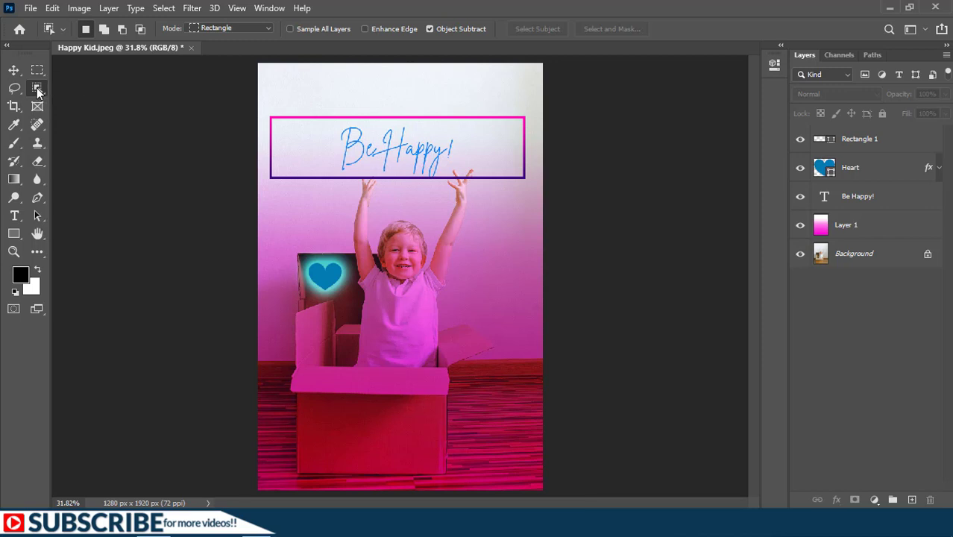
mouse_move(37, 88)
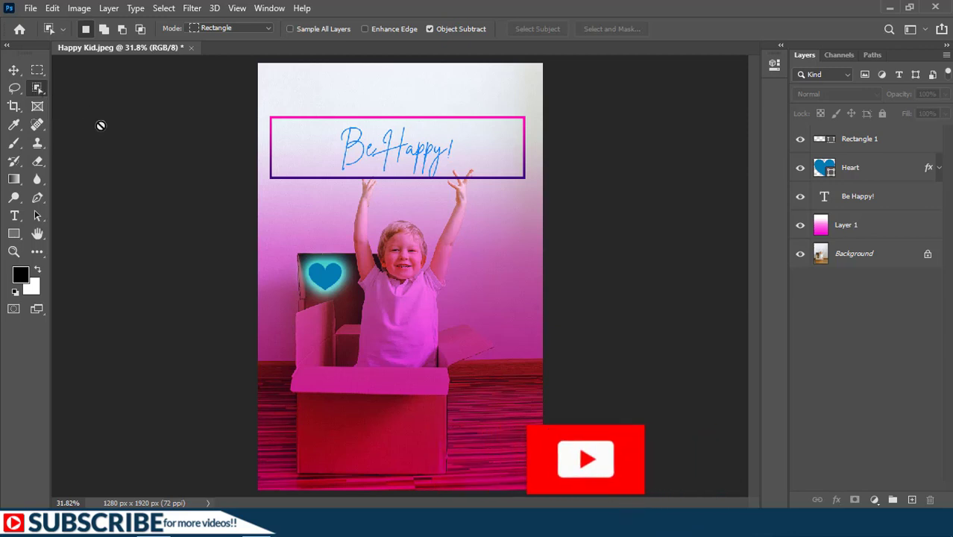
- Swap Object Selection for the Rectangular Marquee Tool from the marquee tool group
click(37, 88)
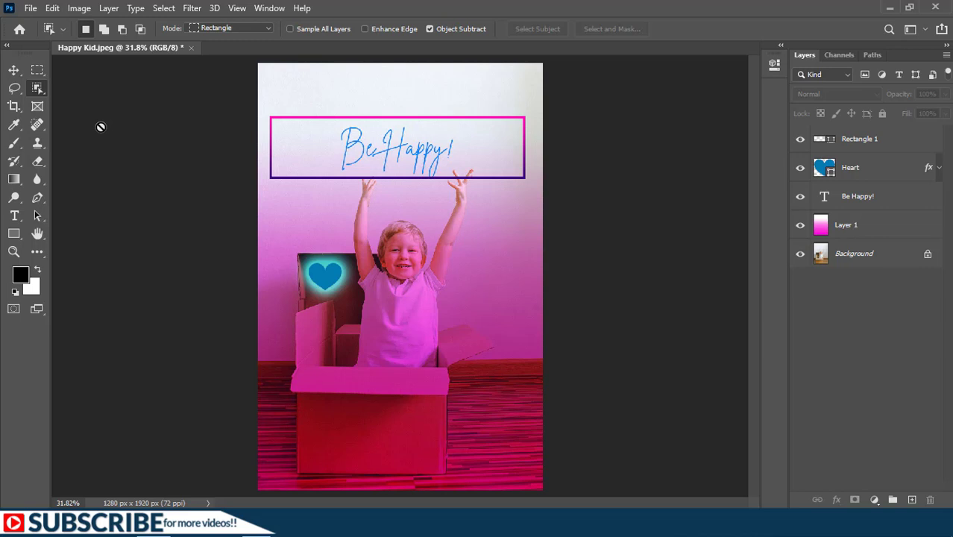
click(37, 70)
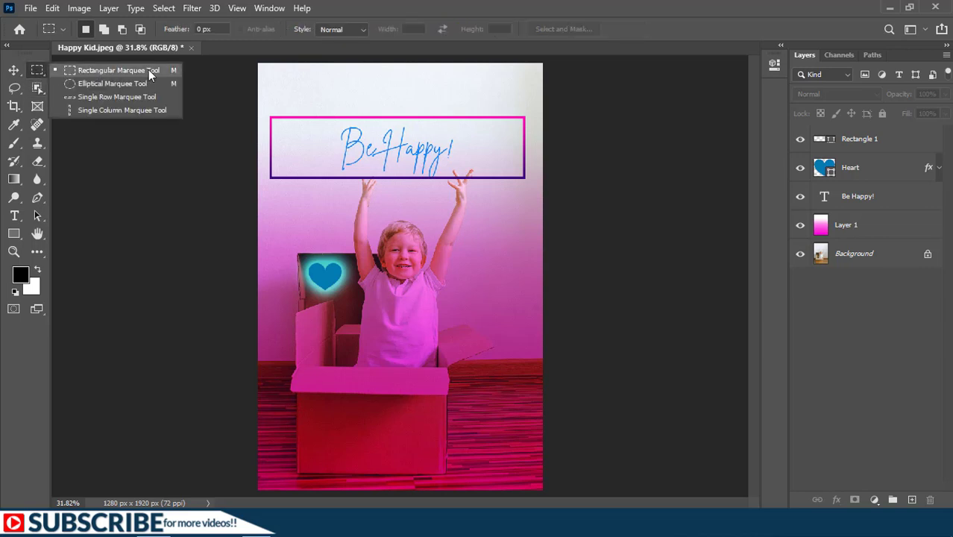
mouse_move(174, 74)
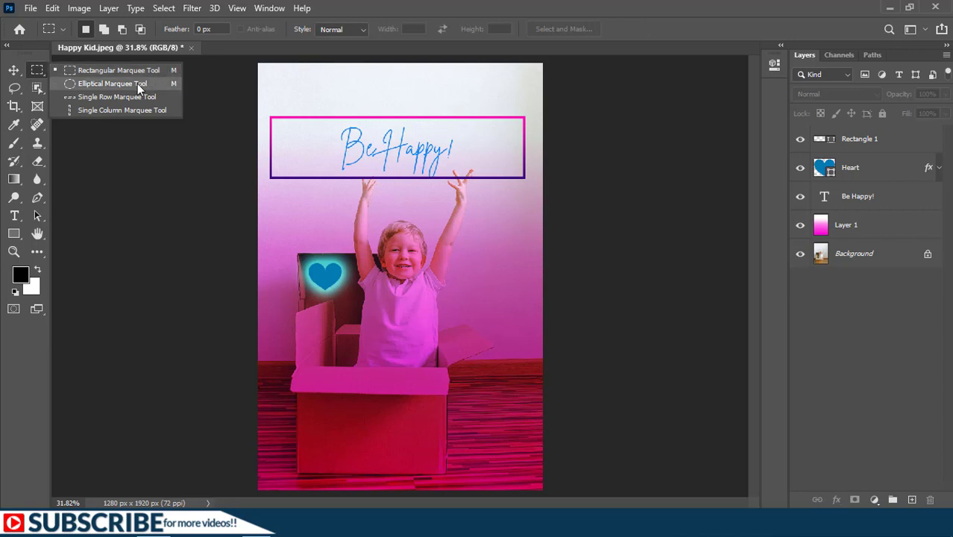
mouse_move(120, 70)
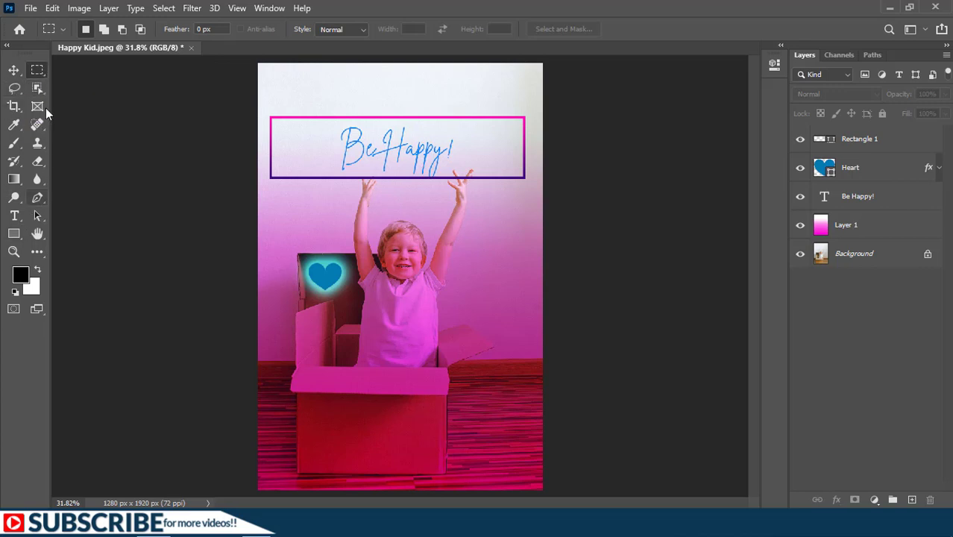
mouse_move(7, 170)
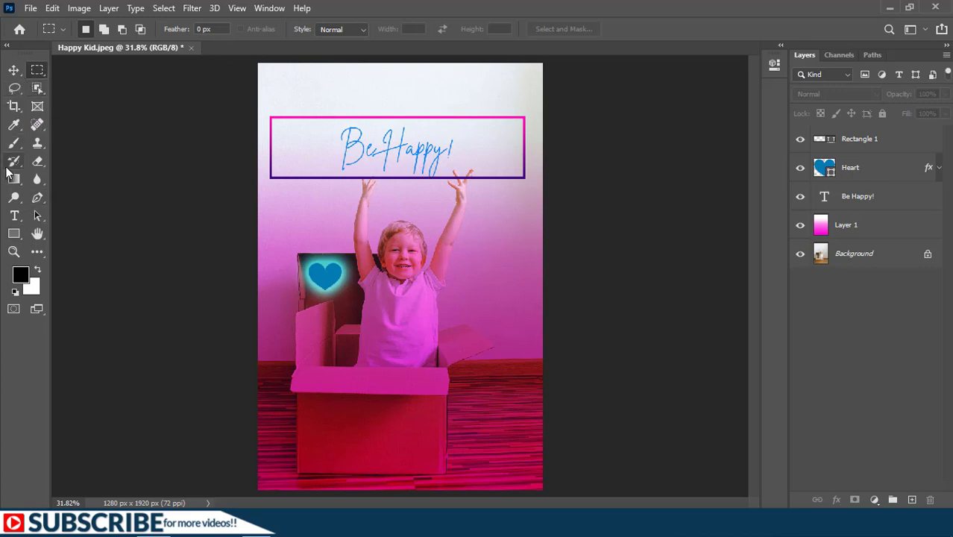
mouse_move(13, 162)
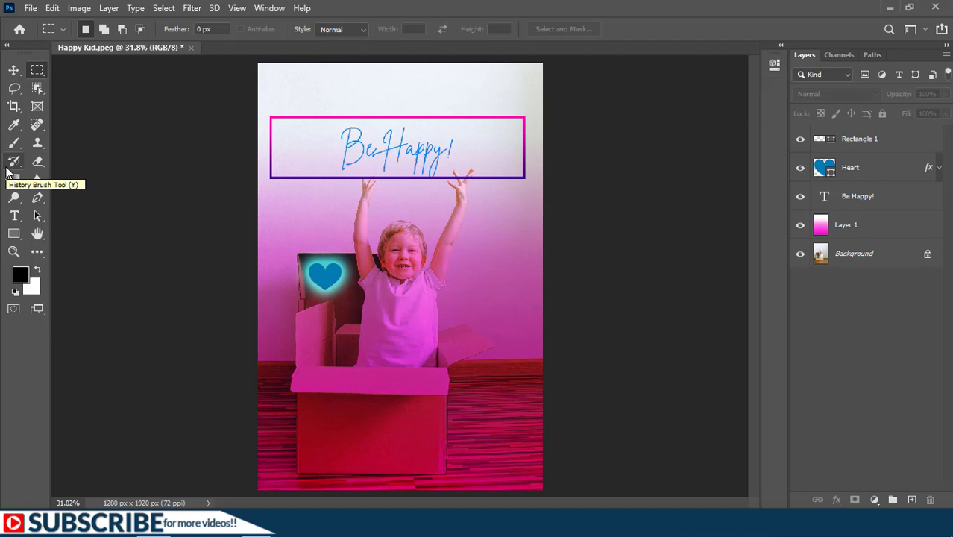
mouse_move(41, 108)
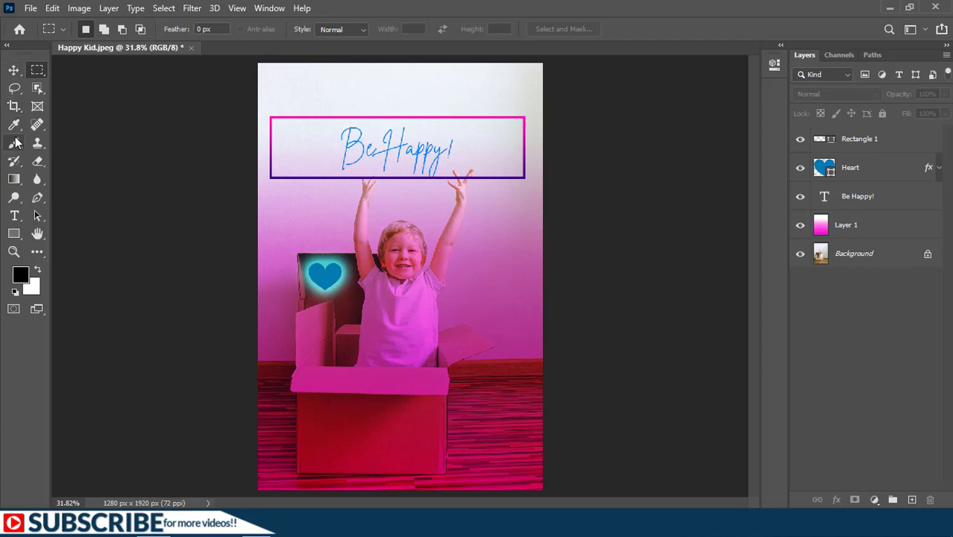
mouse_move(37, 71)
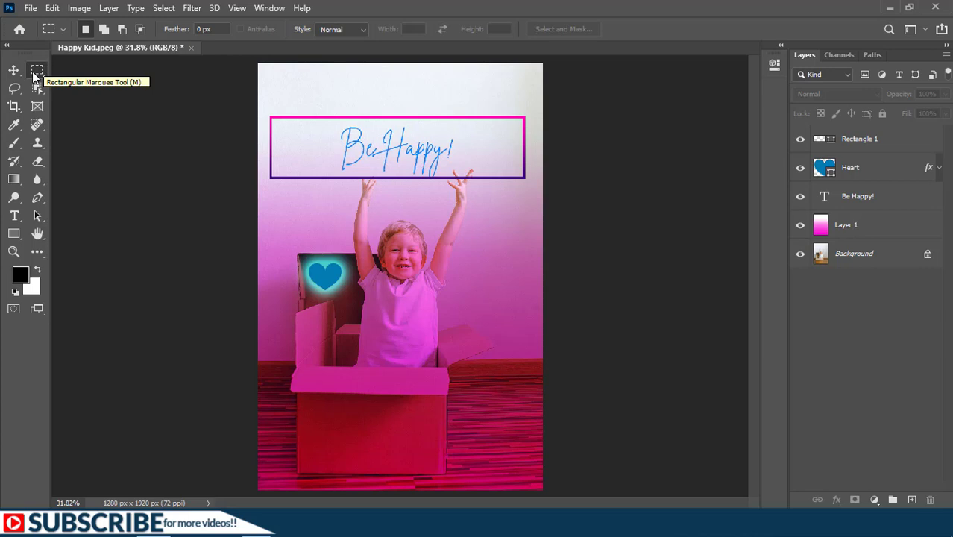
mouse_move(55, 54)
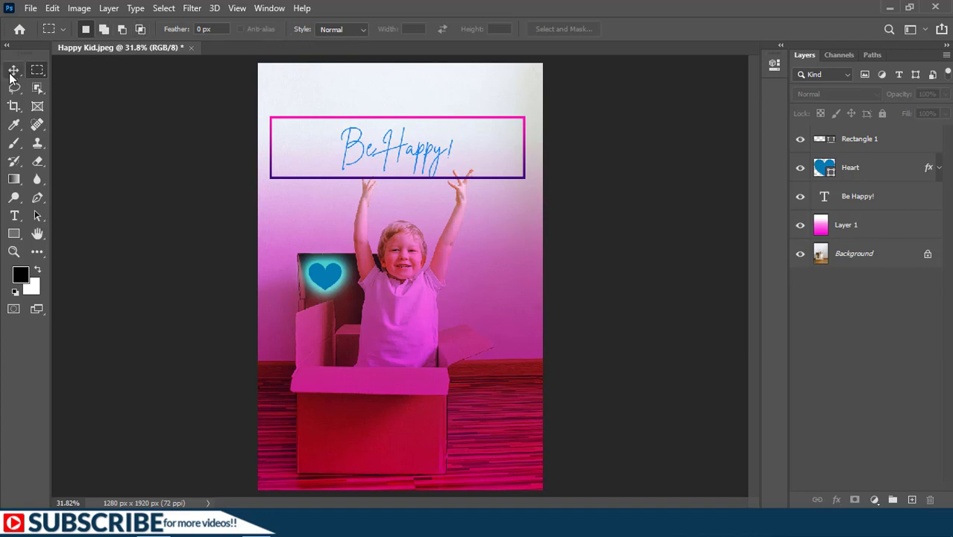
- With the Move tool, select the layer and drag the heart left, then back
click(13, 70)
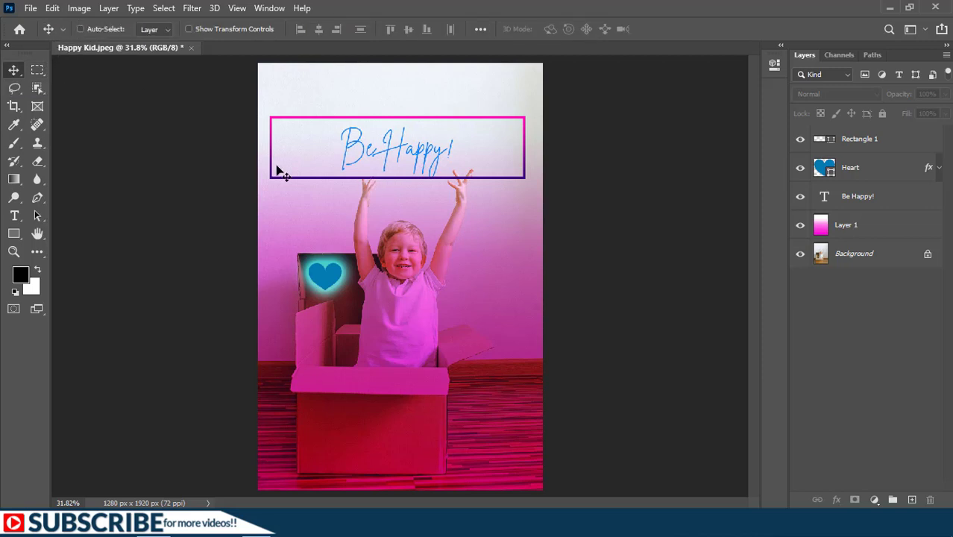
mouse_move(348, 185)
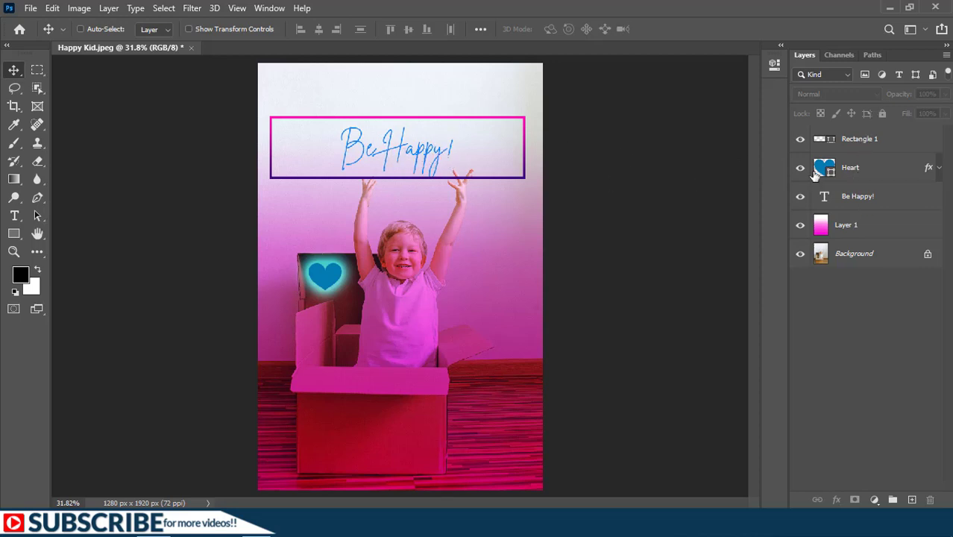
click(857, 195)
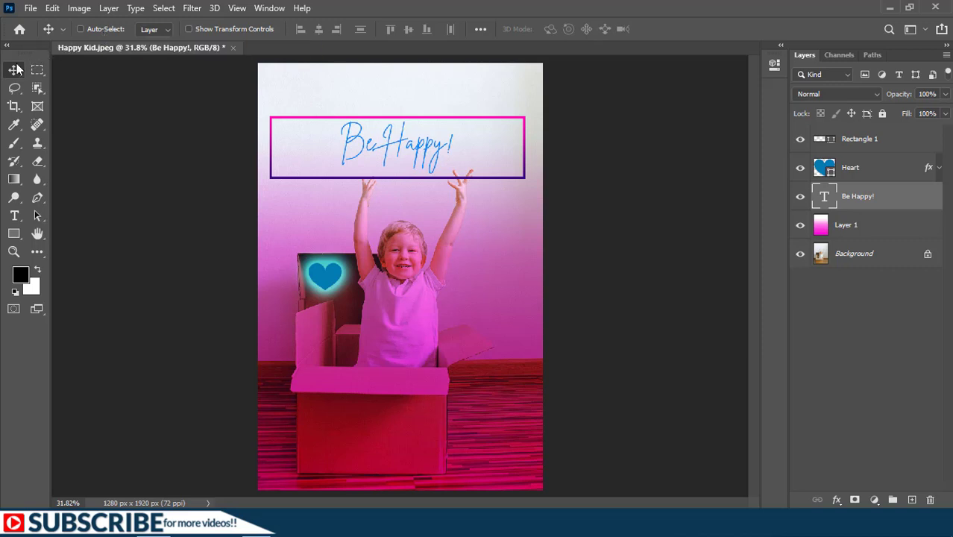
mouse_move(870, 201)
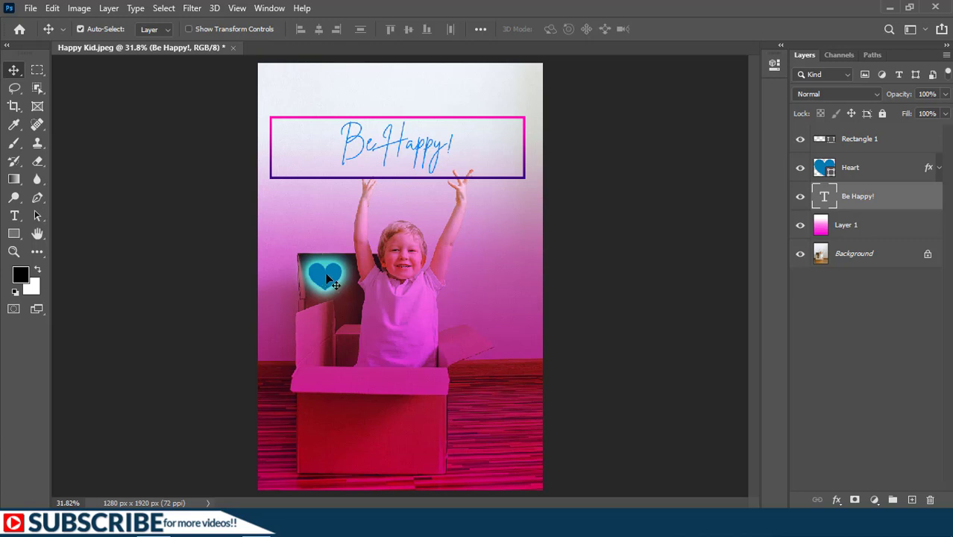
drag(324, 276, 287, 306)
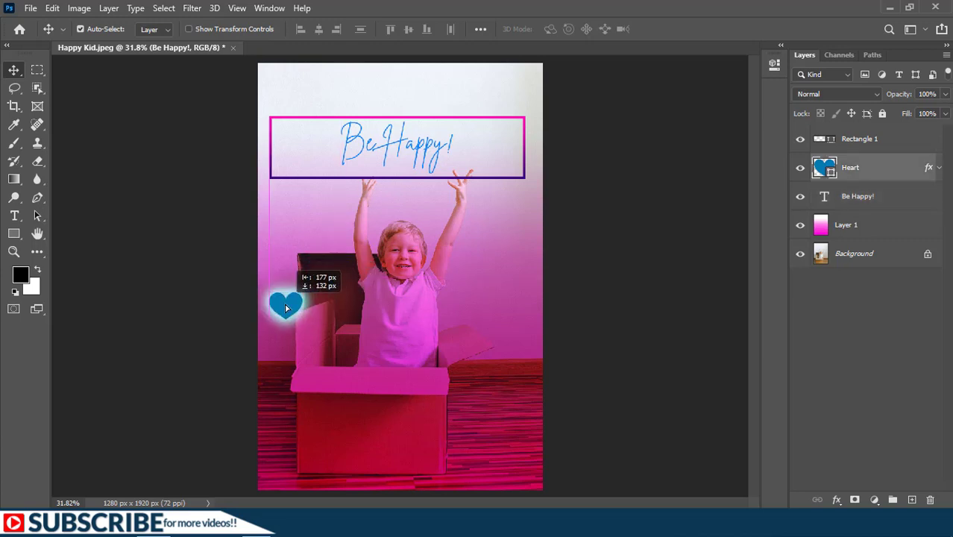
drag(285, 306, 325, 275)
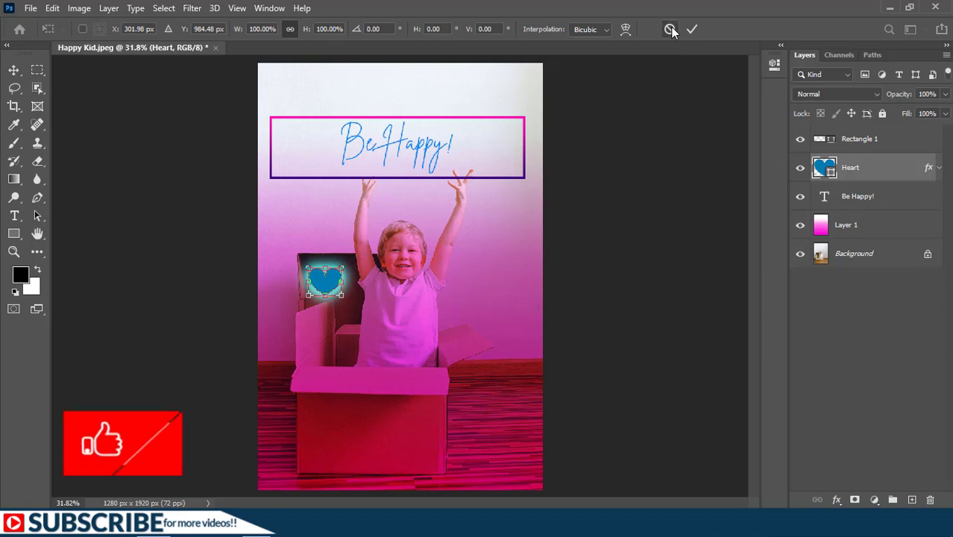
- Cancel the pending transform, then rotate the heart about 44.49° and commit it
click(692, 29)
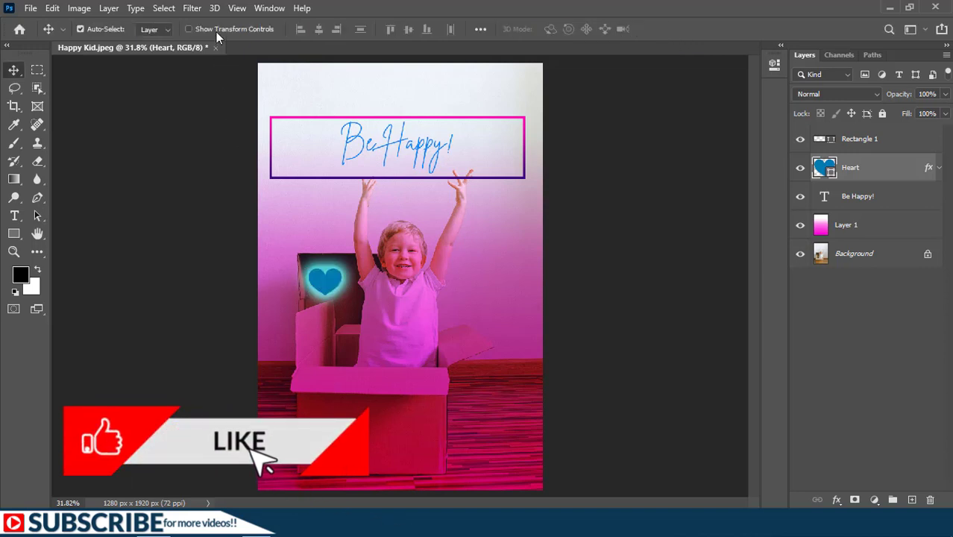
mouse_move(189, 31)
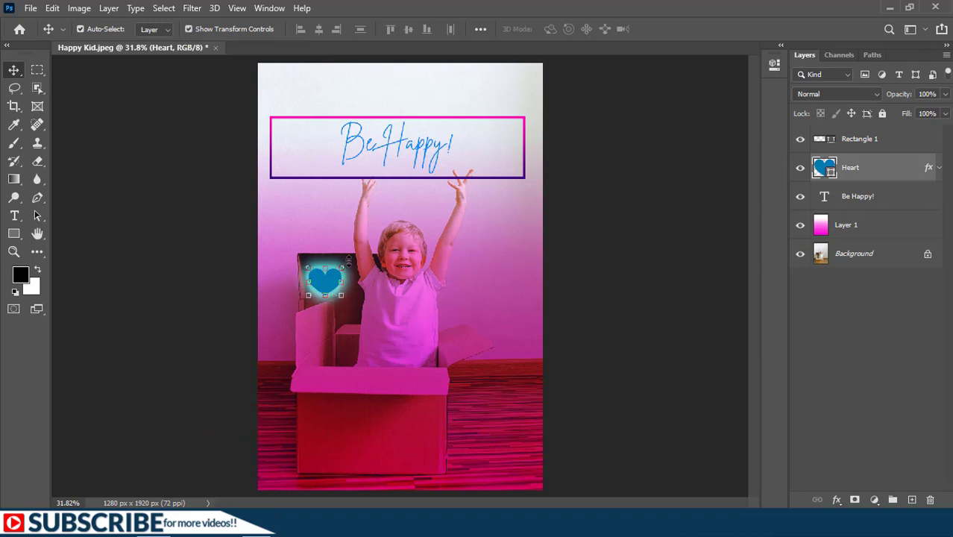
key(ctrl+t)
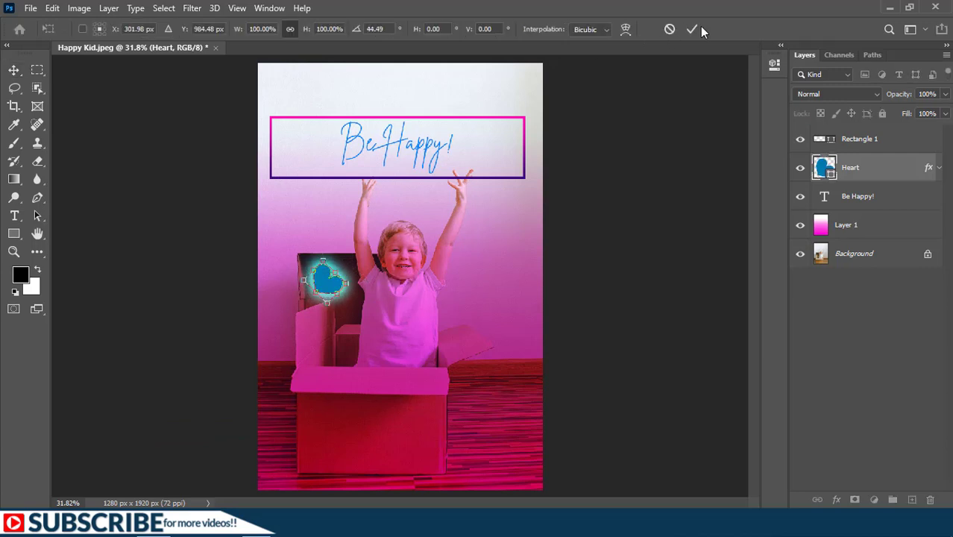
click(691, 29)
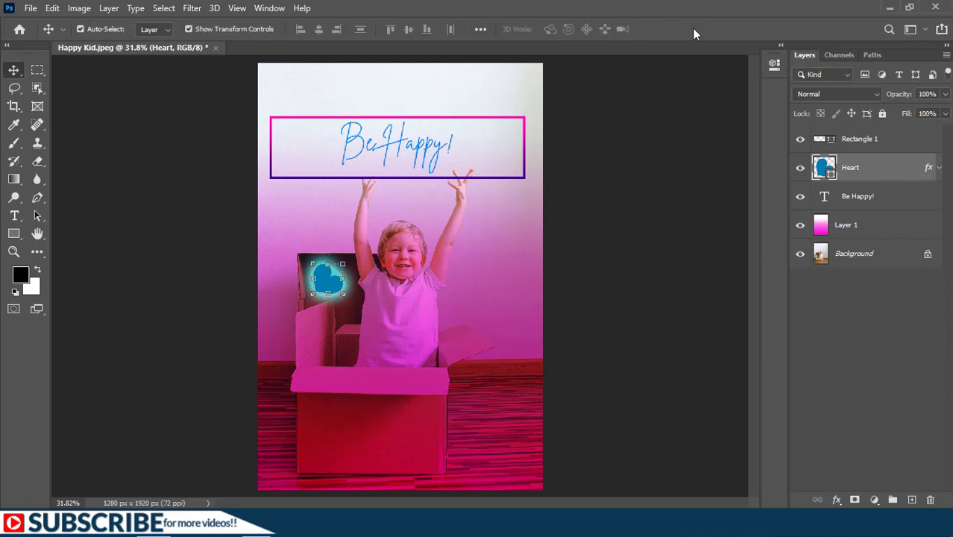
mouse_move(402, 30)
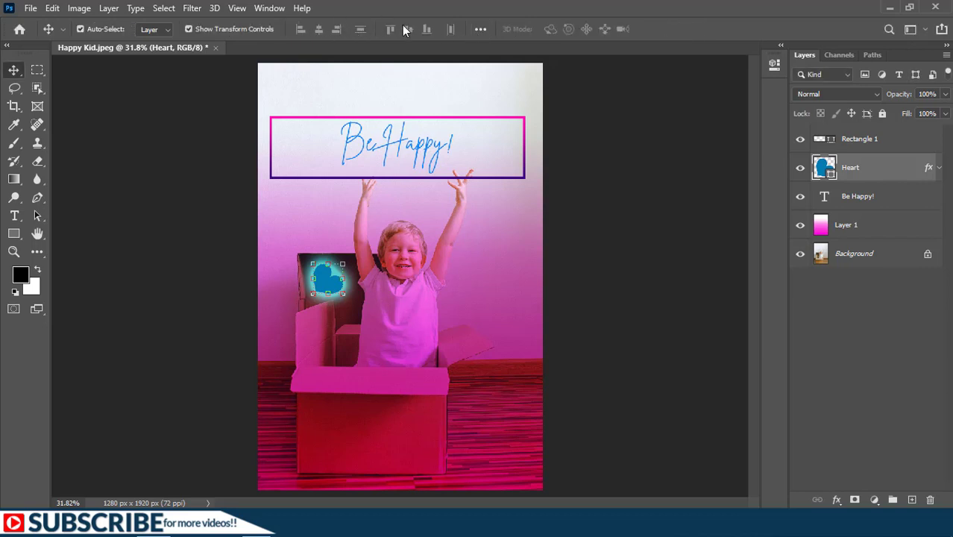
mouse_move(407, 29)
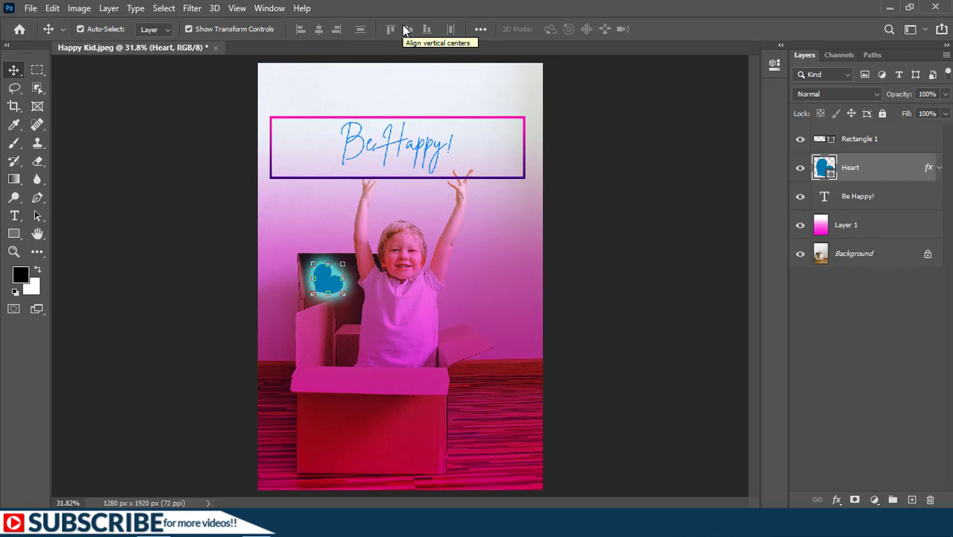
mouse_move(23, 90)
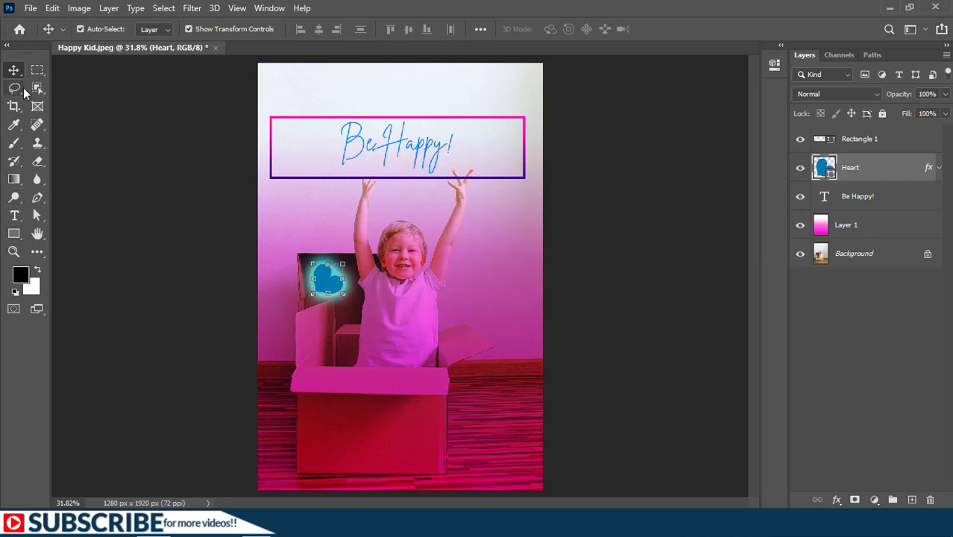
mouse_move(15, 89)
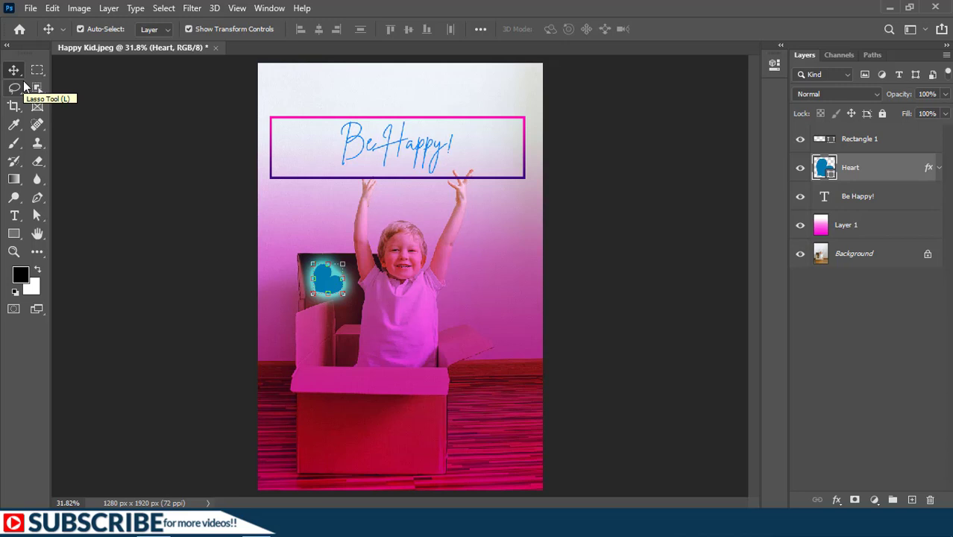
mouse_move(37, 252)
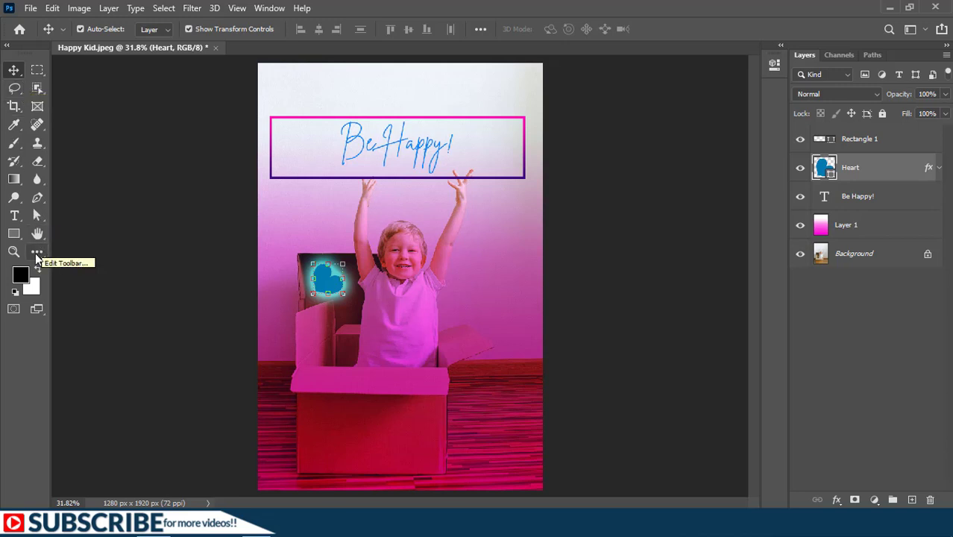
click(36, 252)
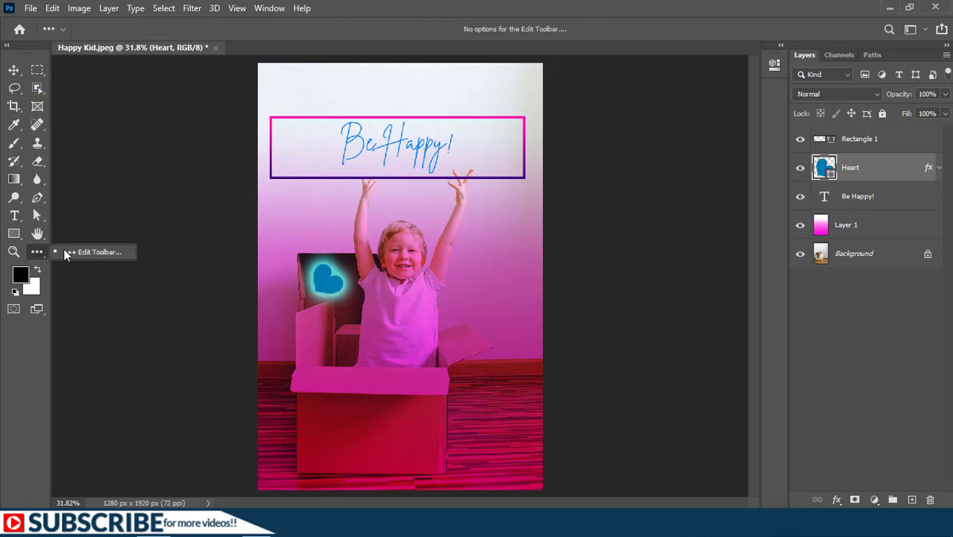
click(99, 251)
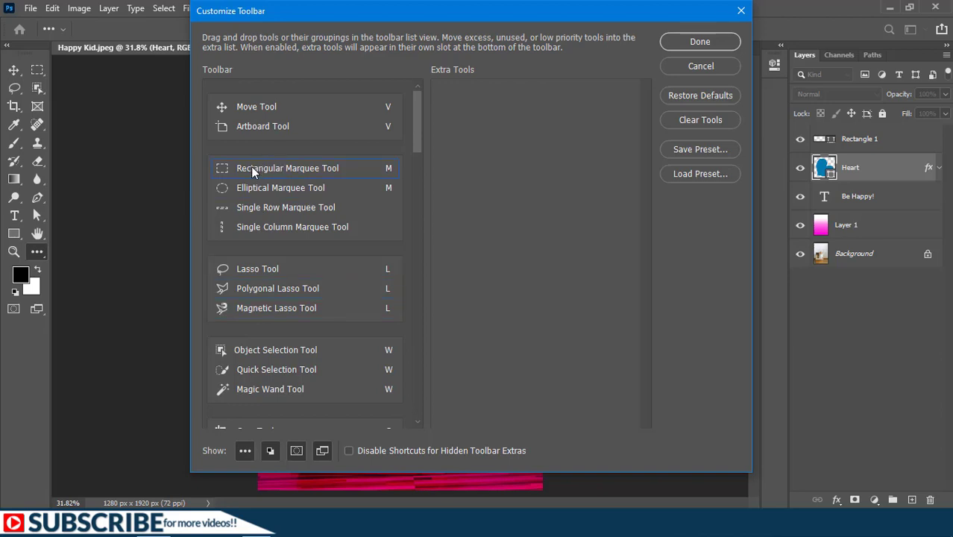
mouse_move(290, 293)
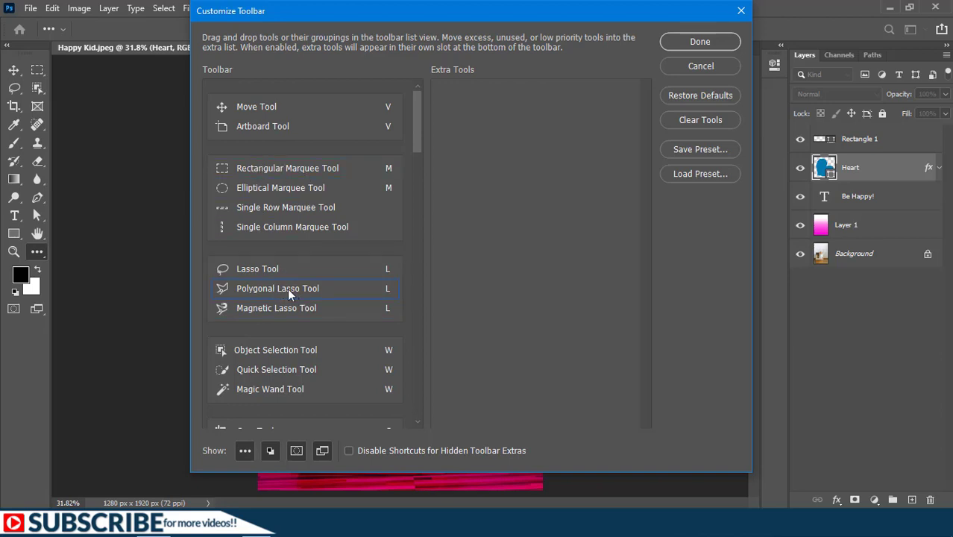
mouse_move(321, 217)
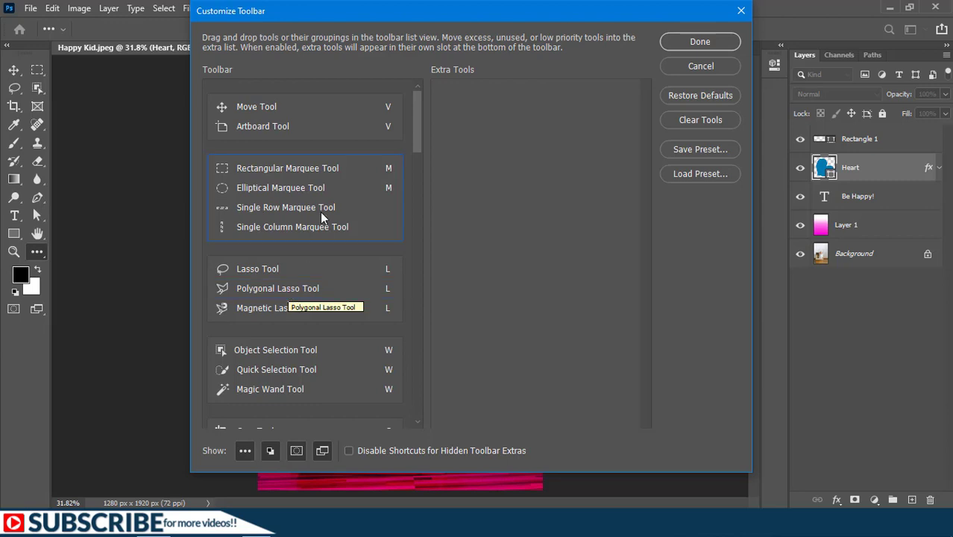
mouse_move(293, 146)
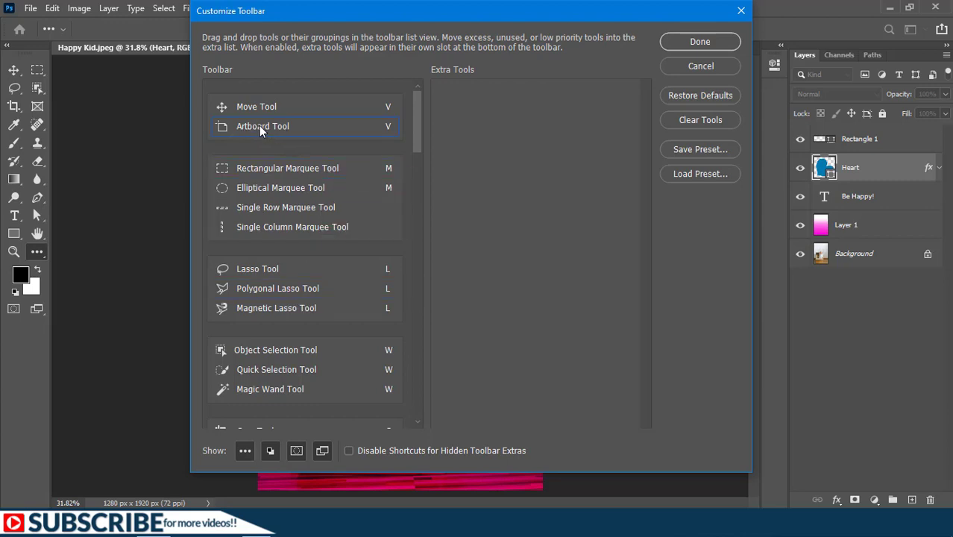
drag(261, 126, 508, 109)
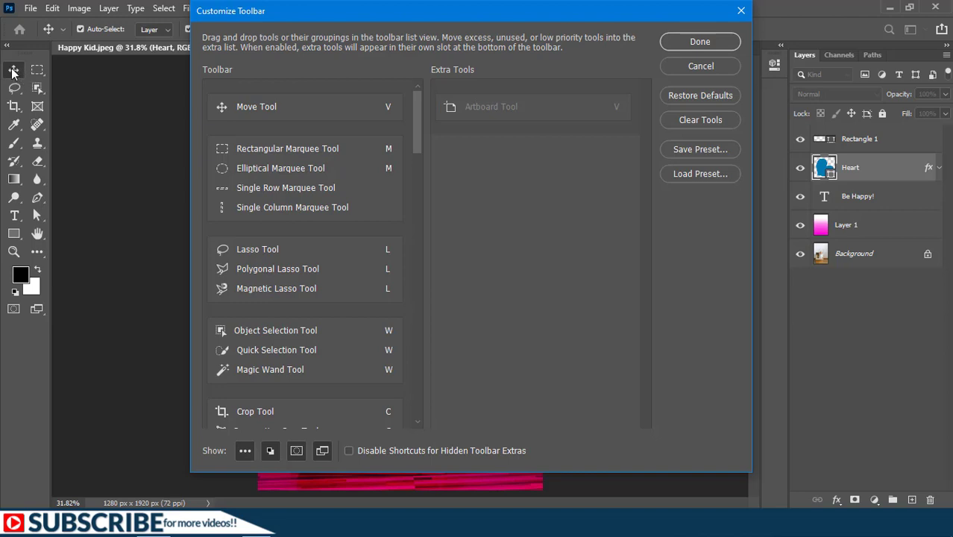
mouse_move(22, 80)
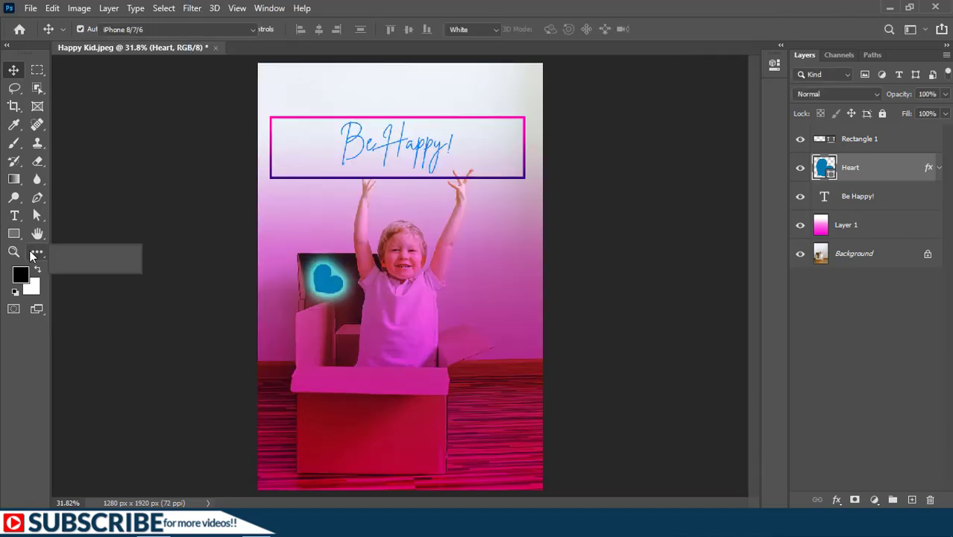
- Restore the default toolbar layout through Edit Toolbar and make the Move Tool active
click(36, 251)
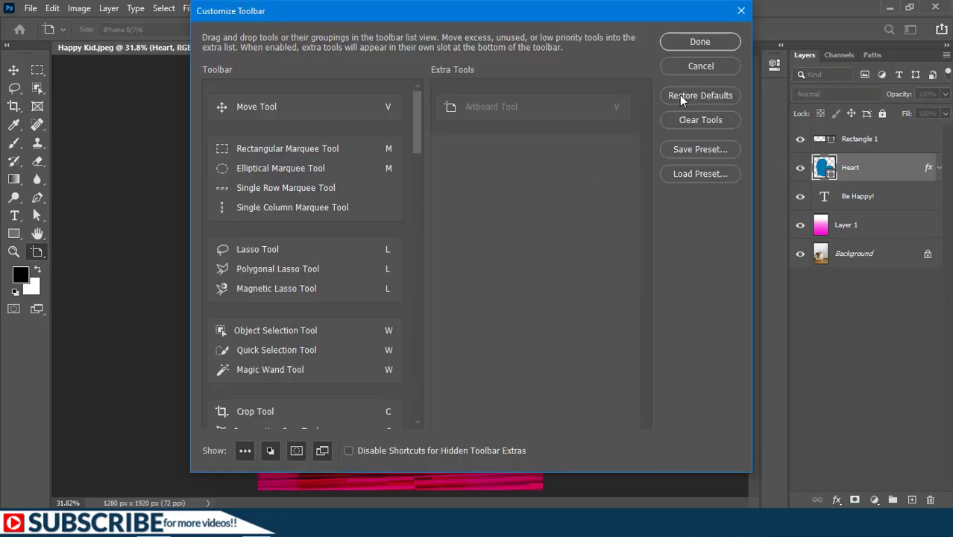
mouse_move(505, 121)
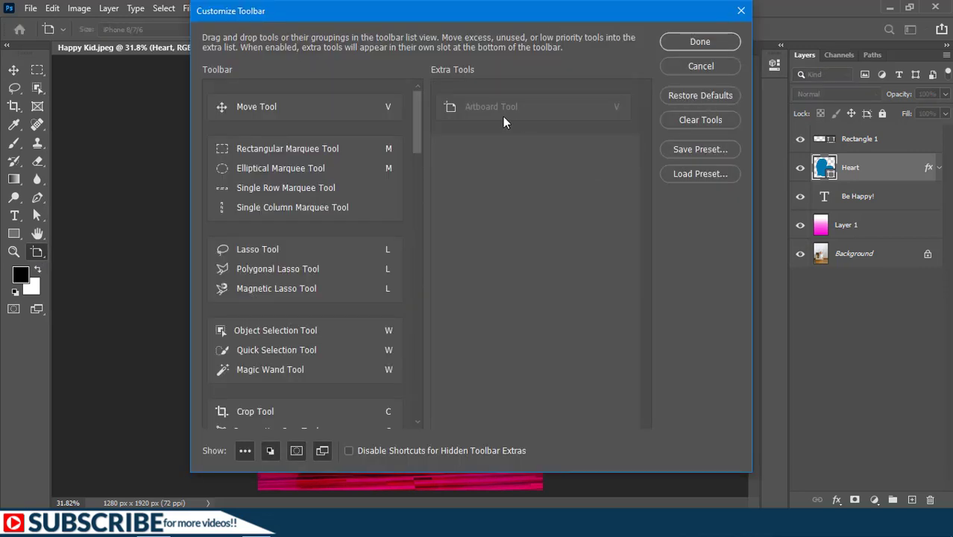
click(257, 106)
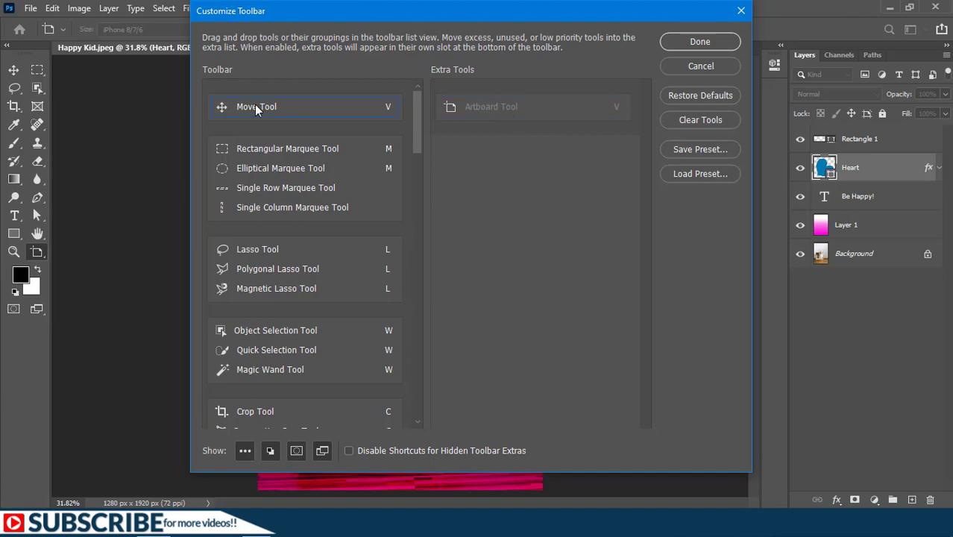
mouse_move(690, 104)
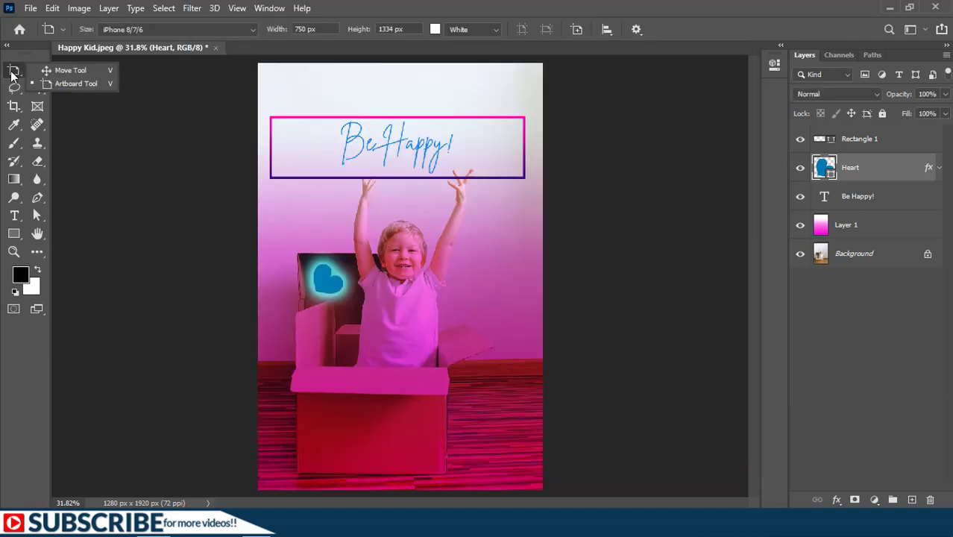
click(13, 70)
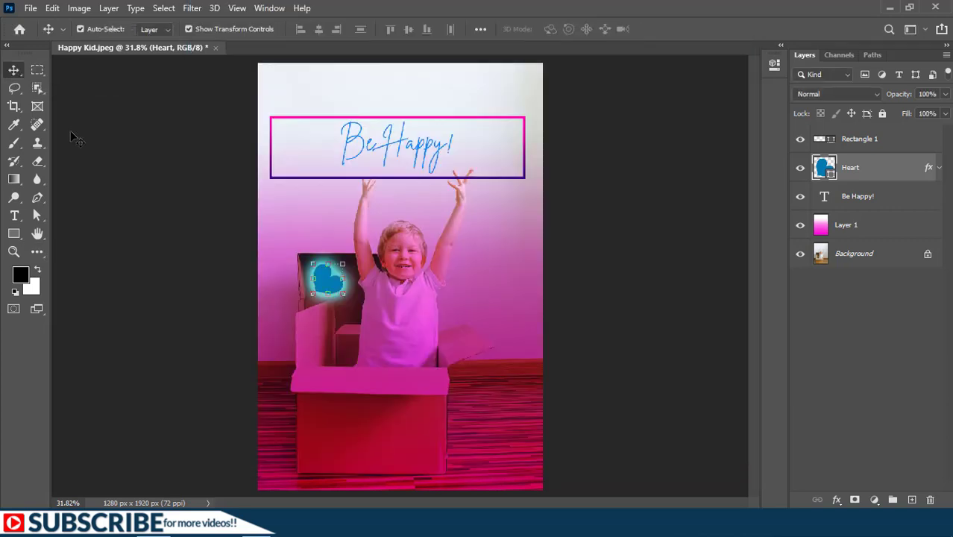
mouse_move(14, 125)
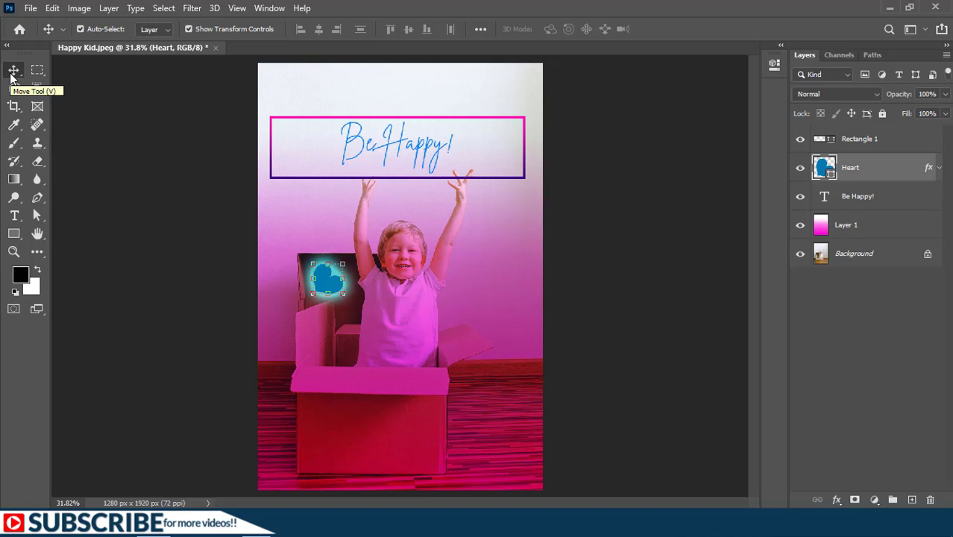
mouse_move(37, 71)
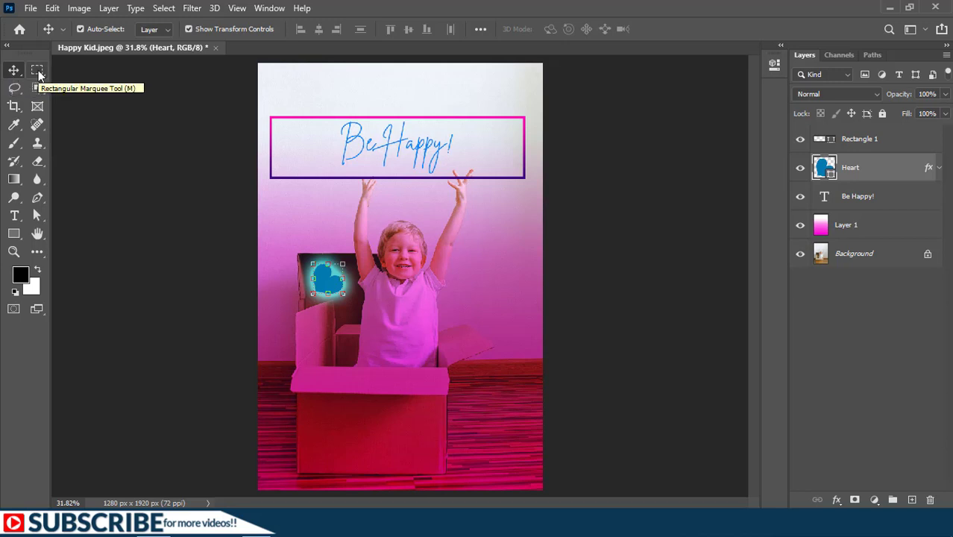
mouse_move(14, 196)
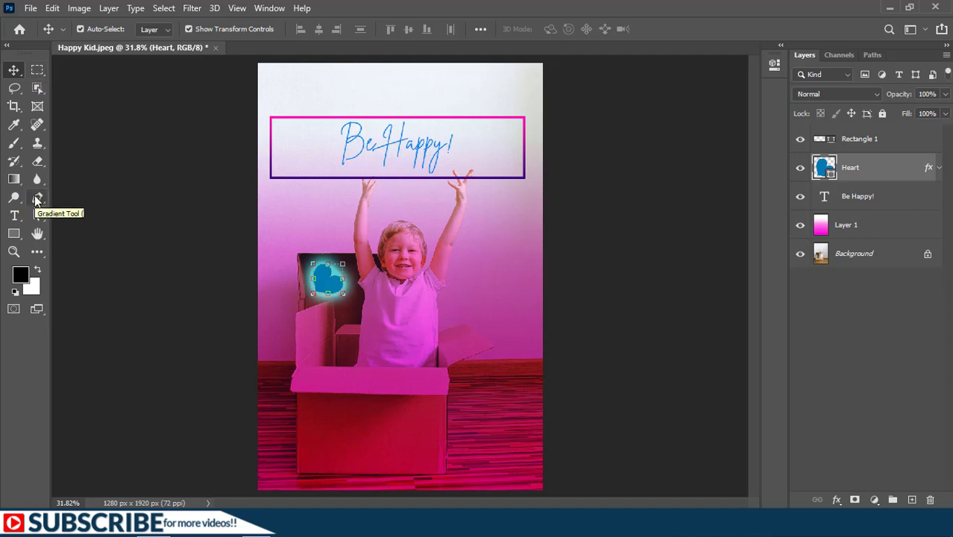
mouse_move(13, 143)
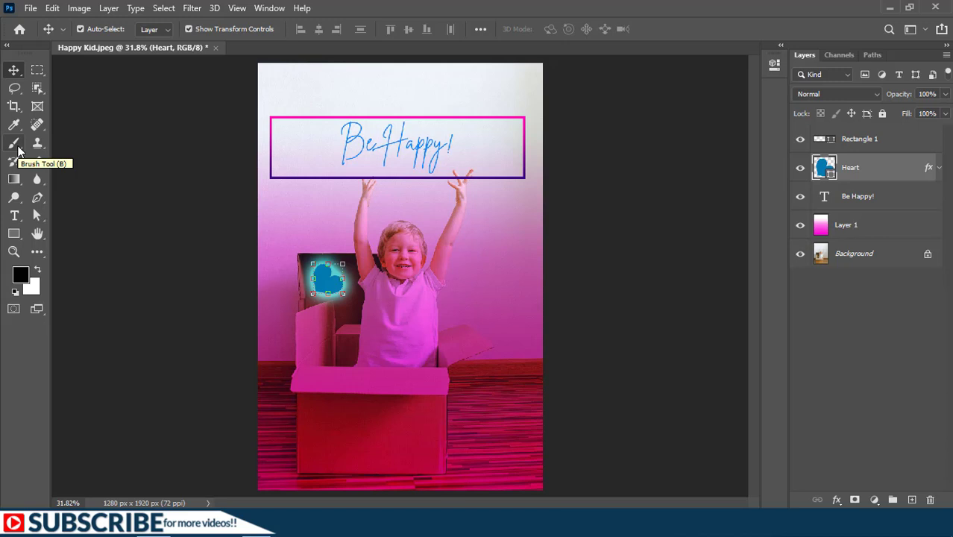
mouse_move(119, 206)
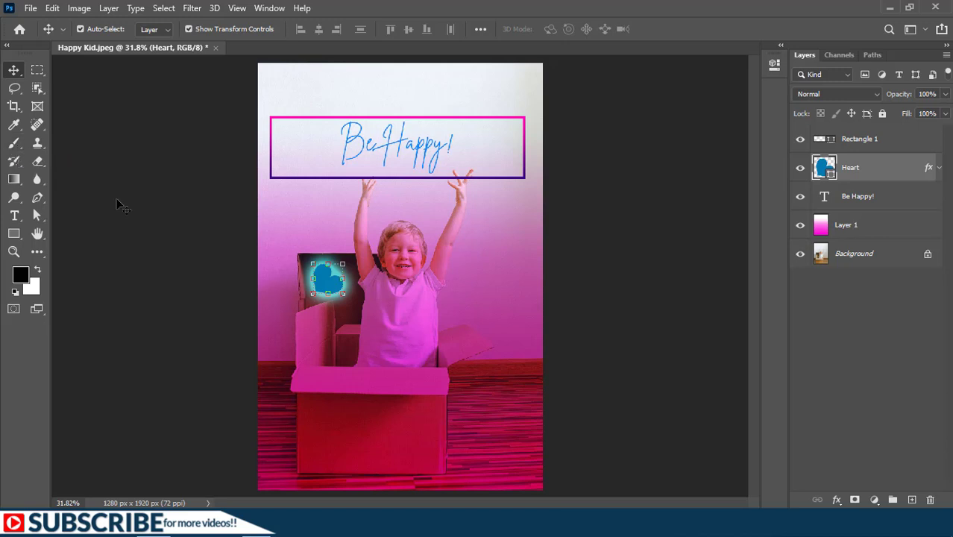
mouse_move(36, 71)
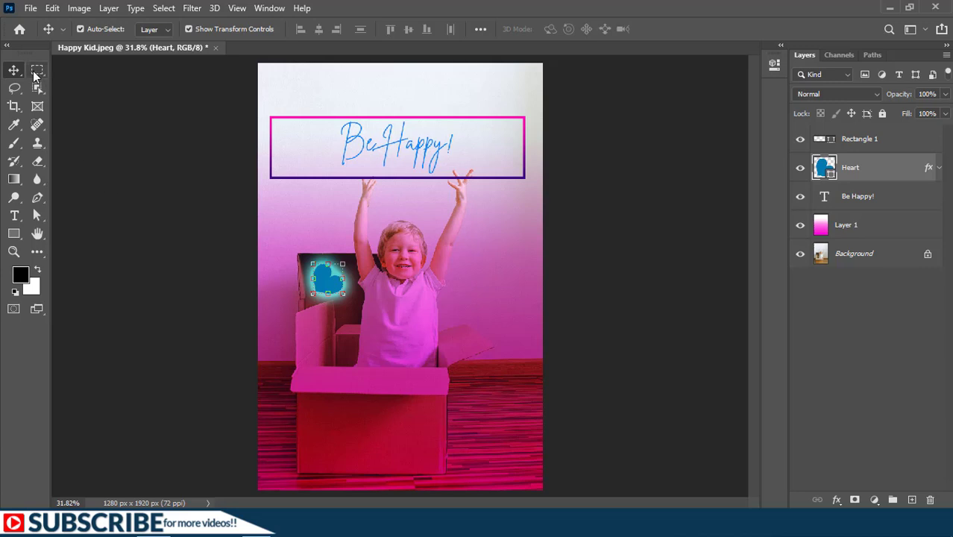
- Select the Elliptical Marquee Tool, with 0 px feather and anti-aliasing on
click(37, 71)
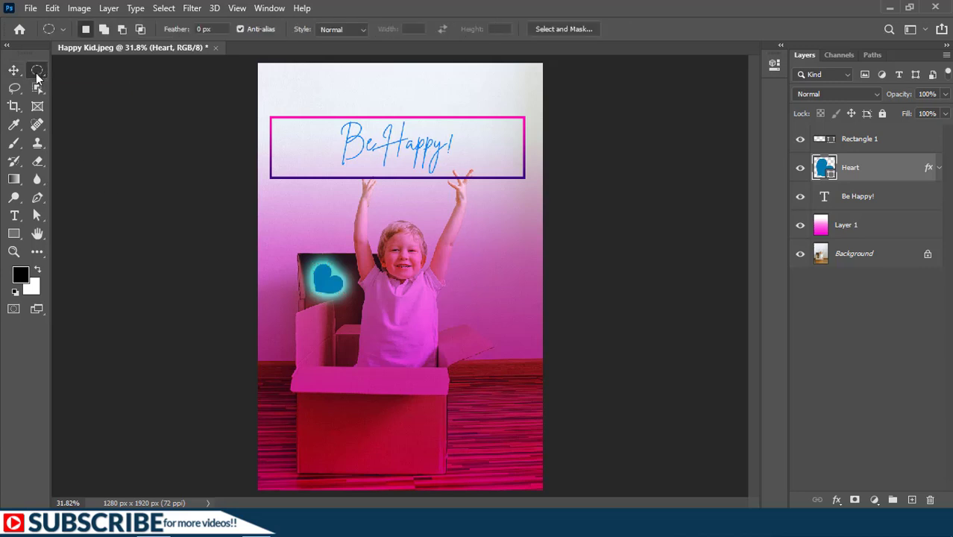
mouse_move(88, 136)
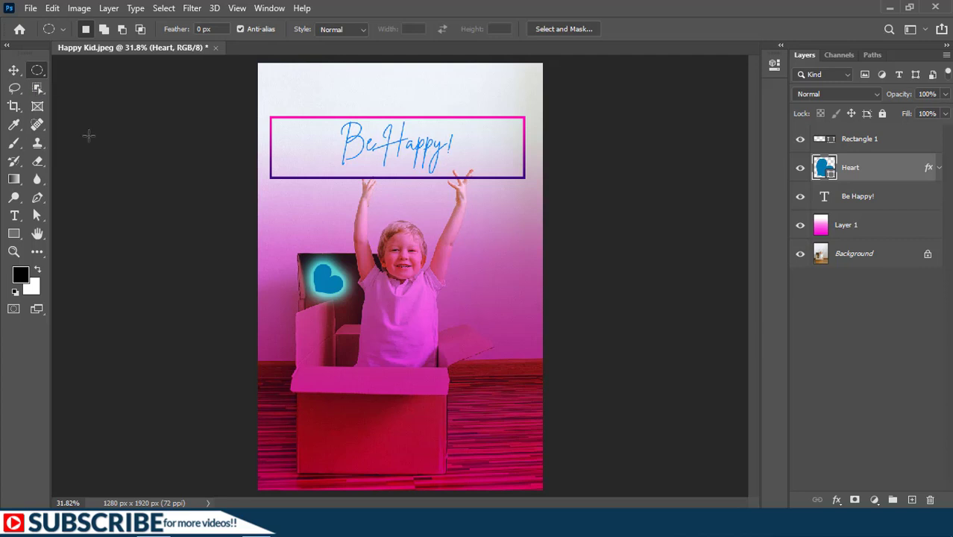
mouse_move(105, 91)
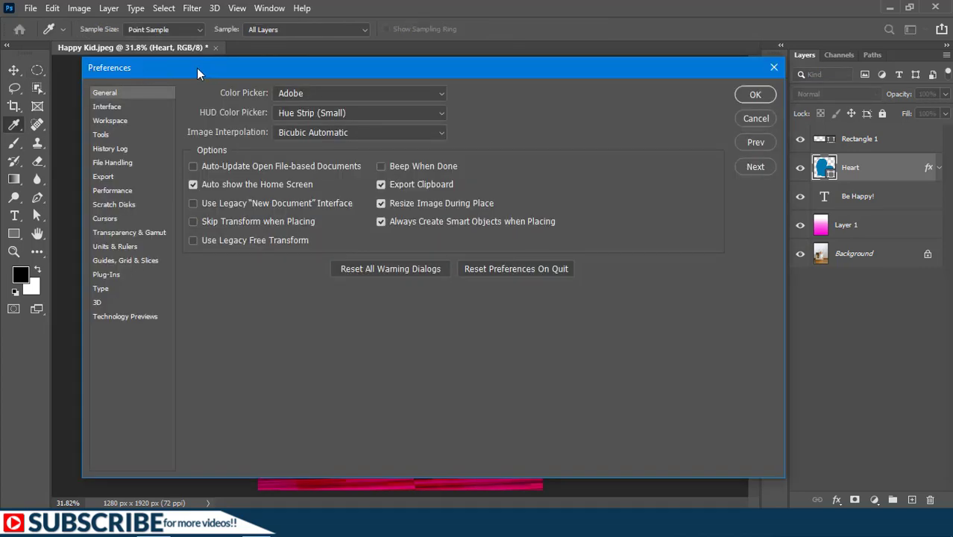
click(101, 135)
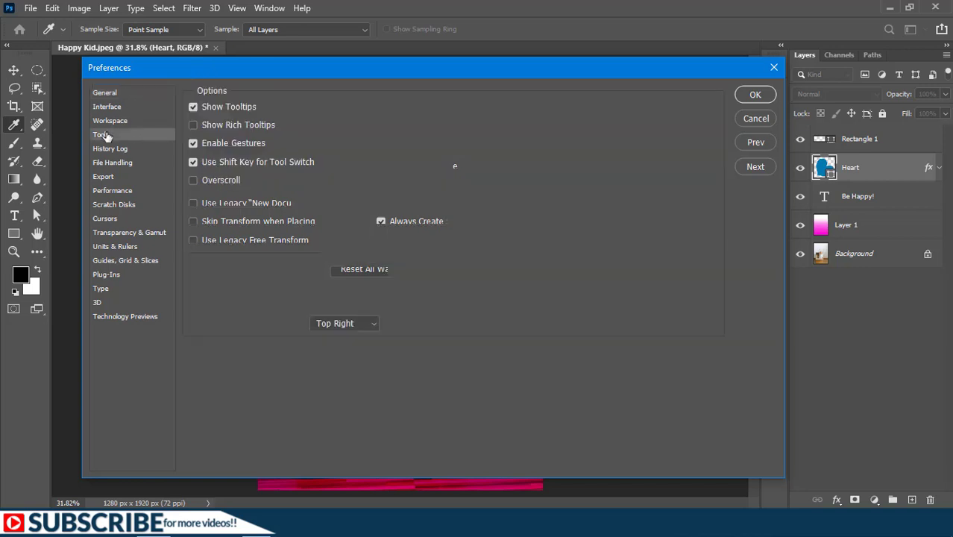
click(101, 134)
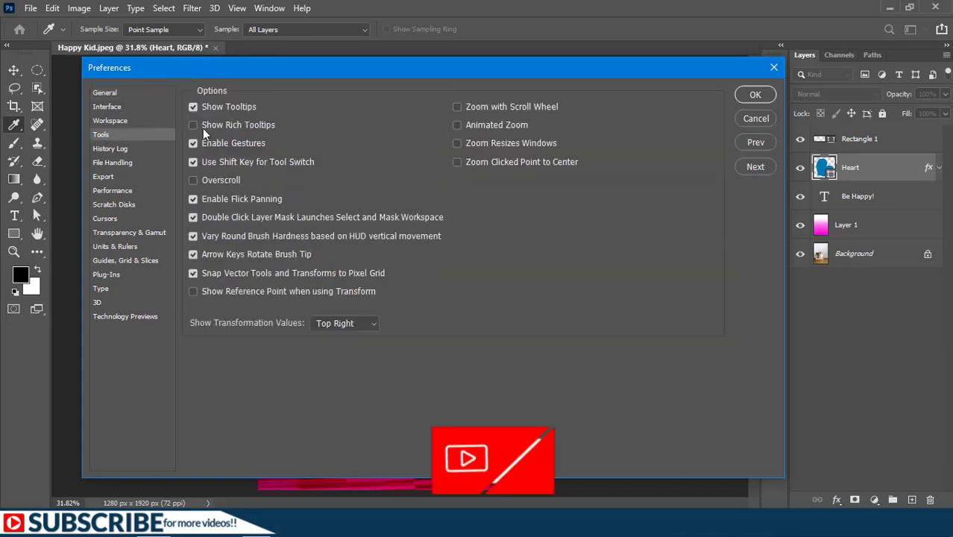
mouse_move(201, 132)
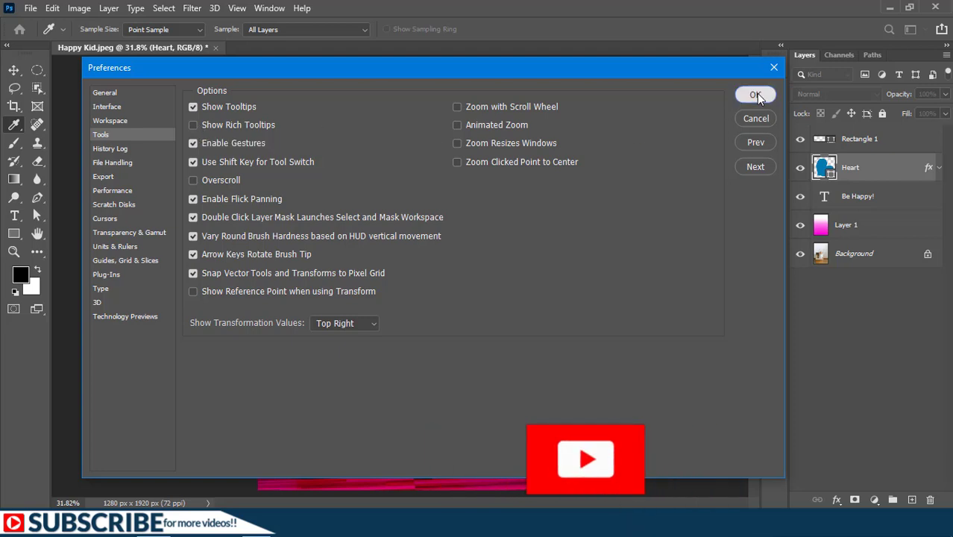
click(756, 94)
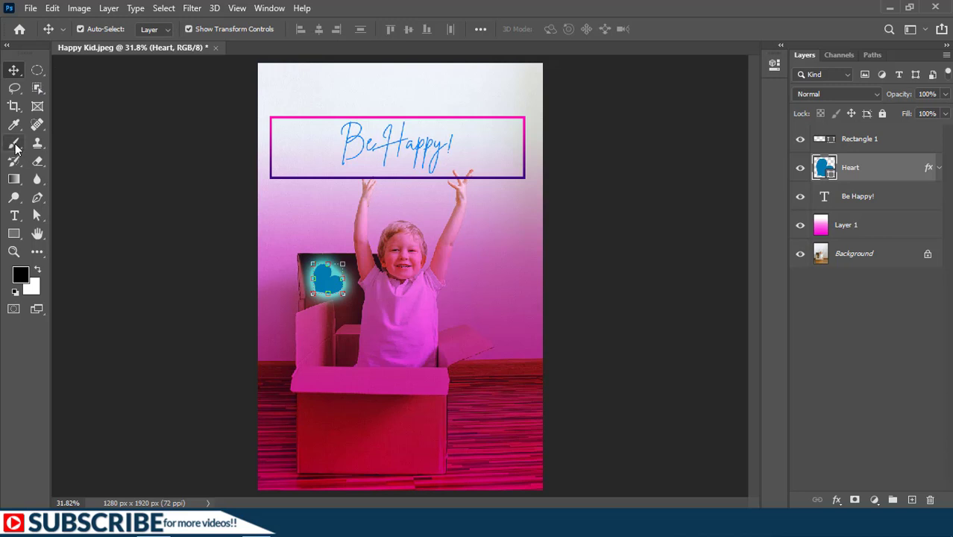
- Activate the Brush Tool and check its Normal mode, 100% opacity and 100% flow
click(14, 142)
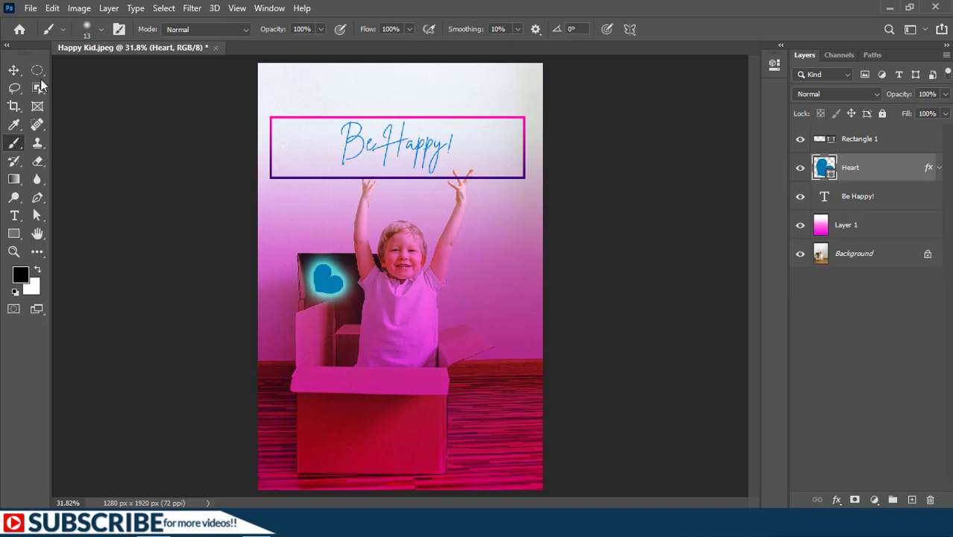
mouse_move(197, 32)
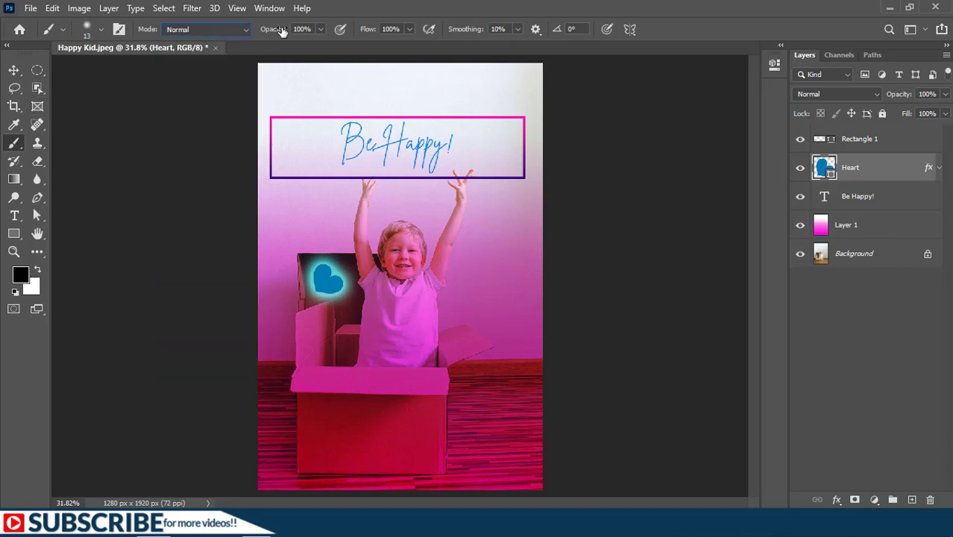
mouse_move(368, 34)
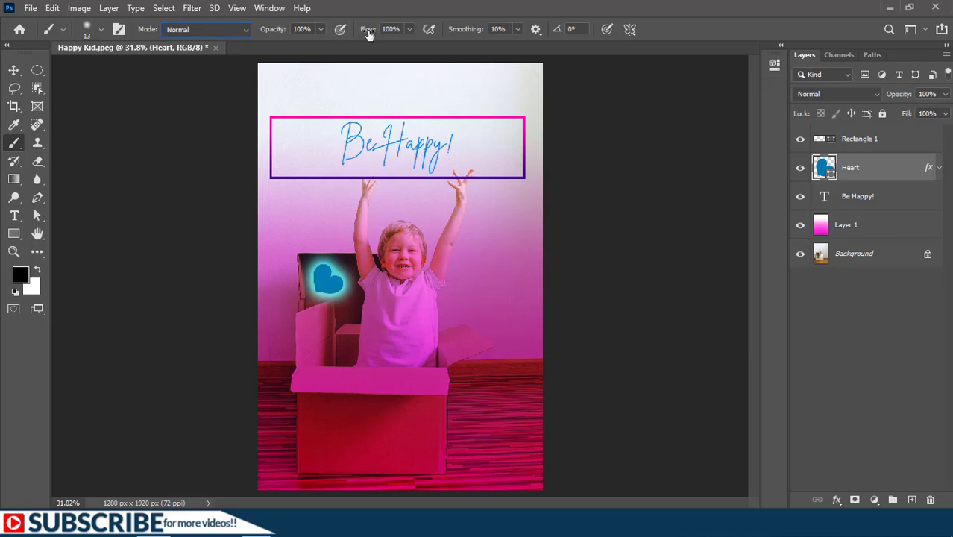
click(535, 29)
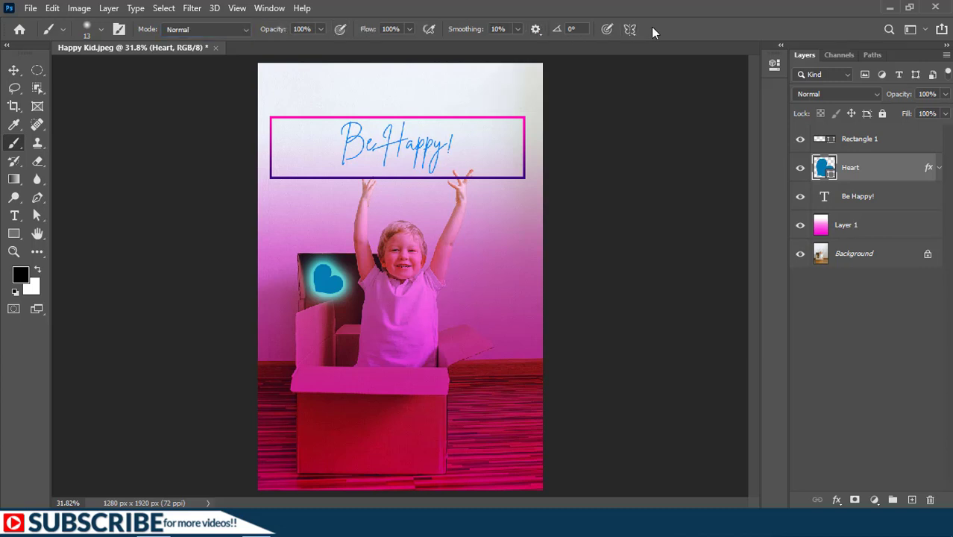
mouse_move(167, 56)
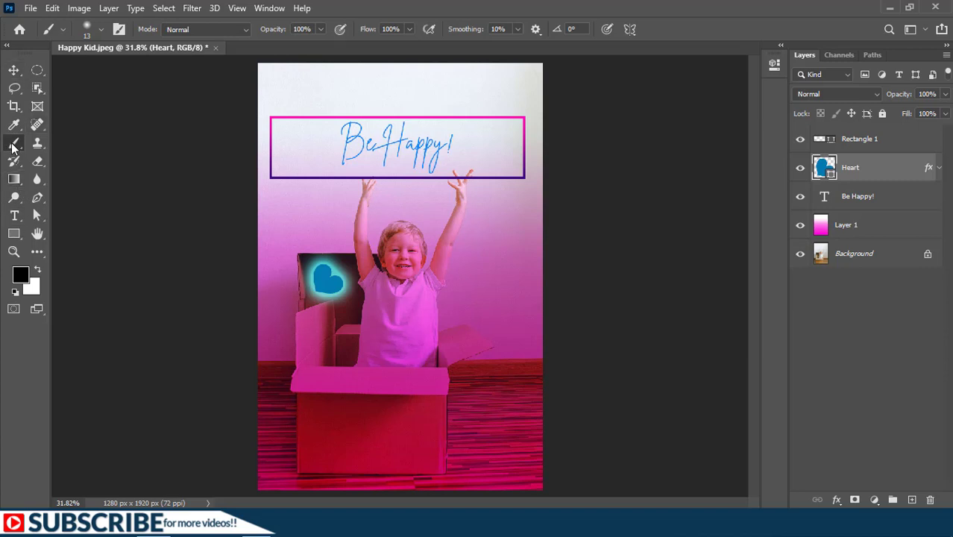
- Switch to the Move tool and Reset All Tools to defaults, confirming with OK
click(14, 71)
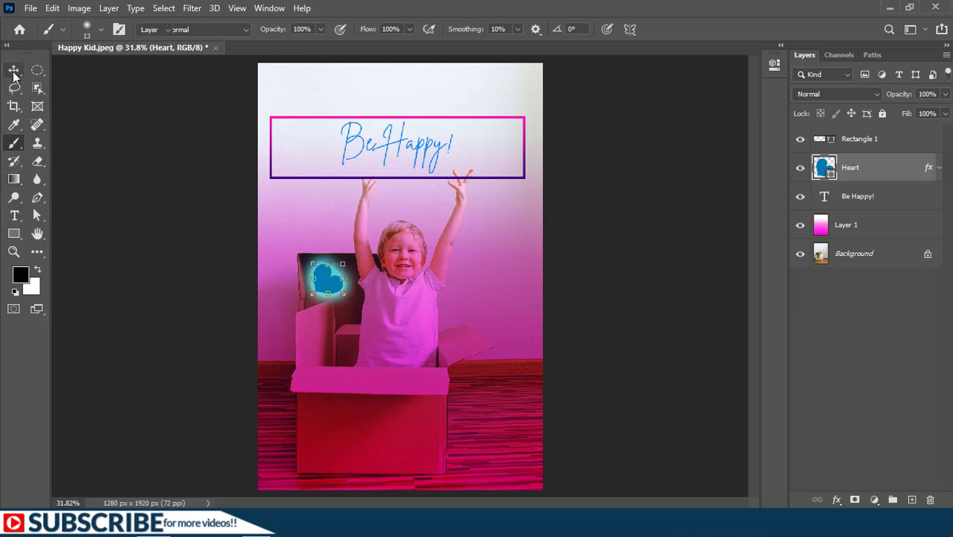
click(13, 71)
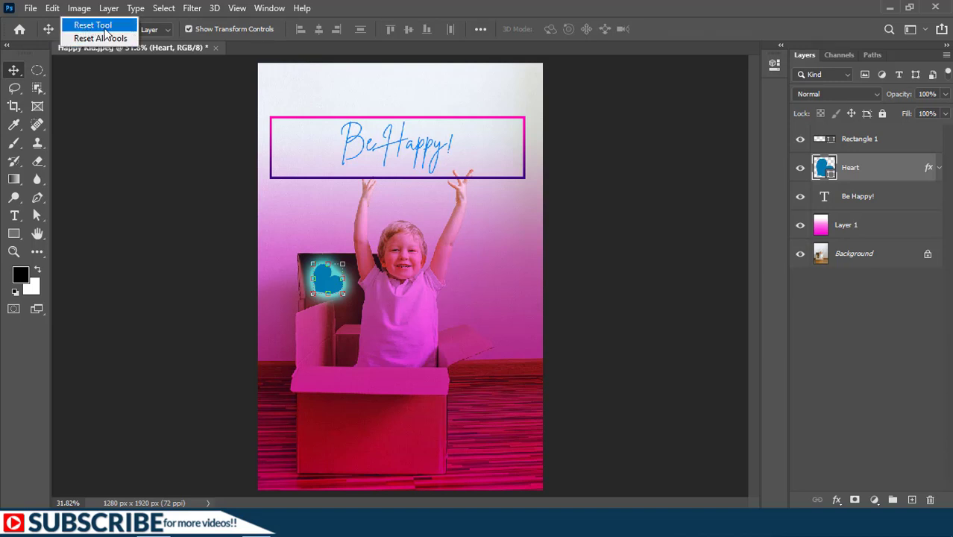
mouse_move(85, 38)
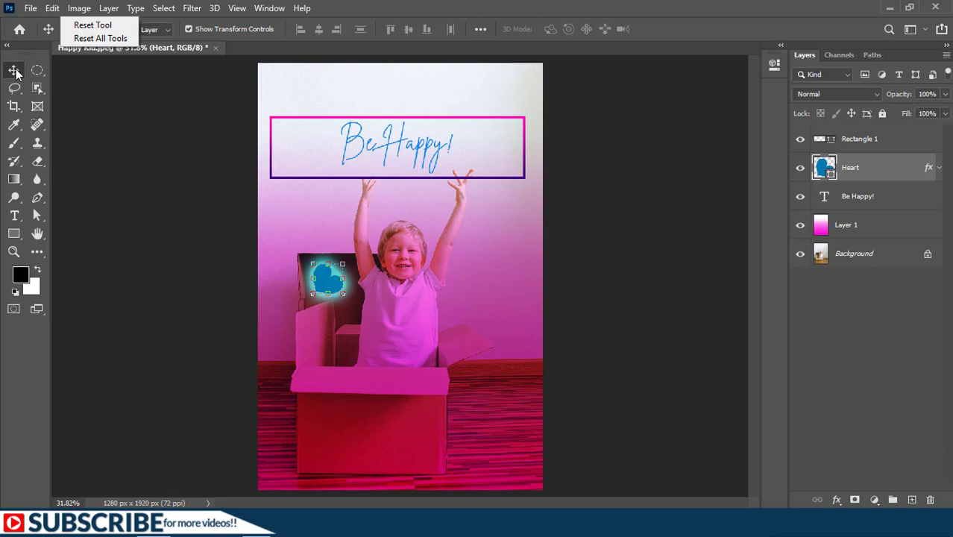
mouse_move(130, 50)
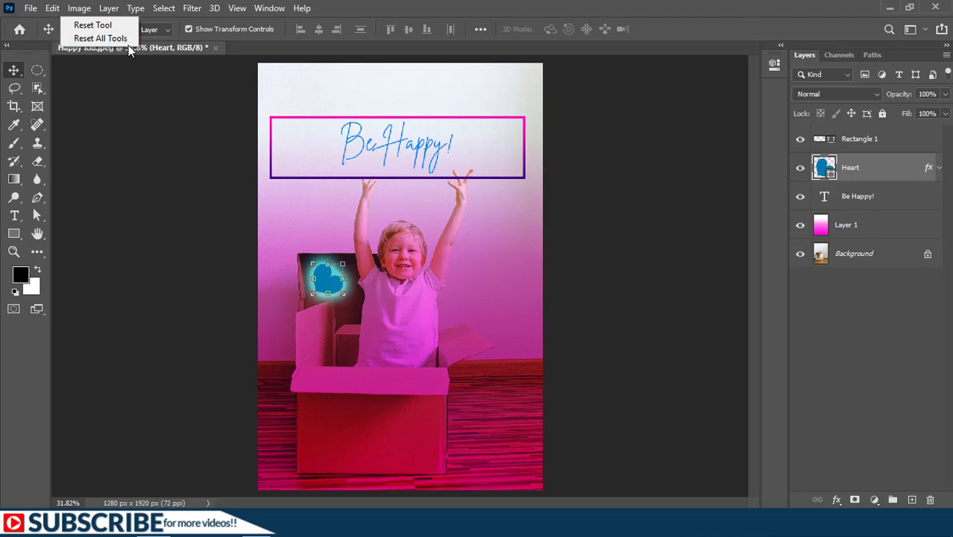
mouse_move(35, 87)
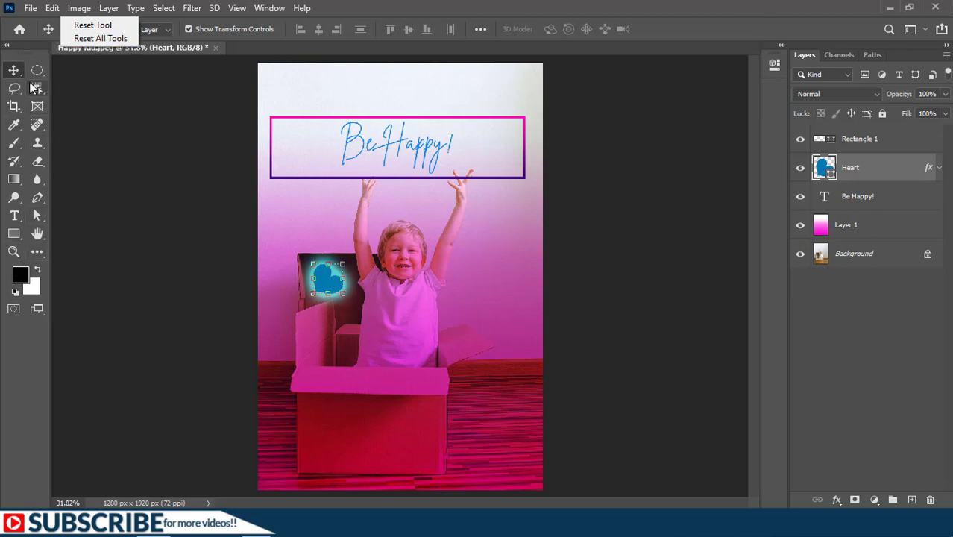
mouse_move(100, 38)
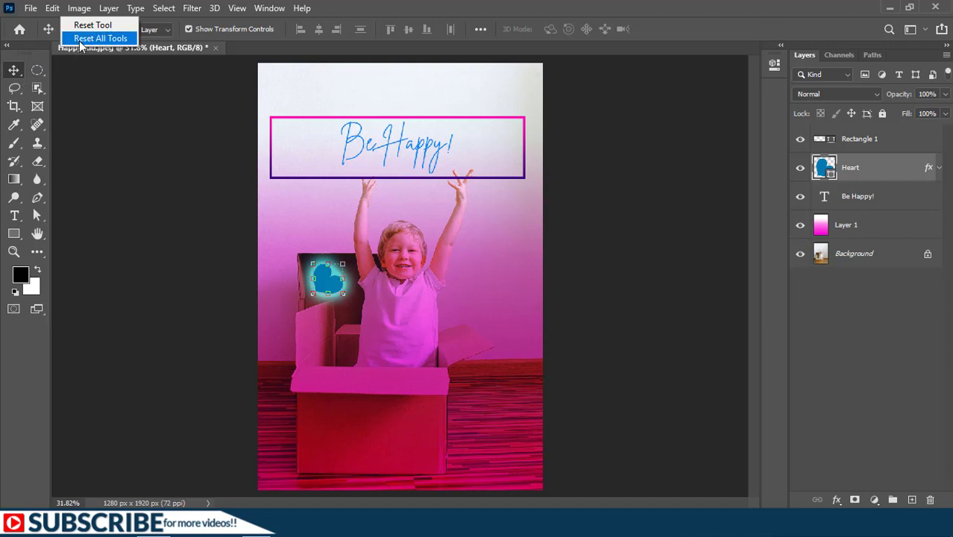
click(101, 38)
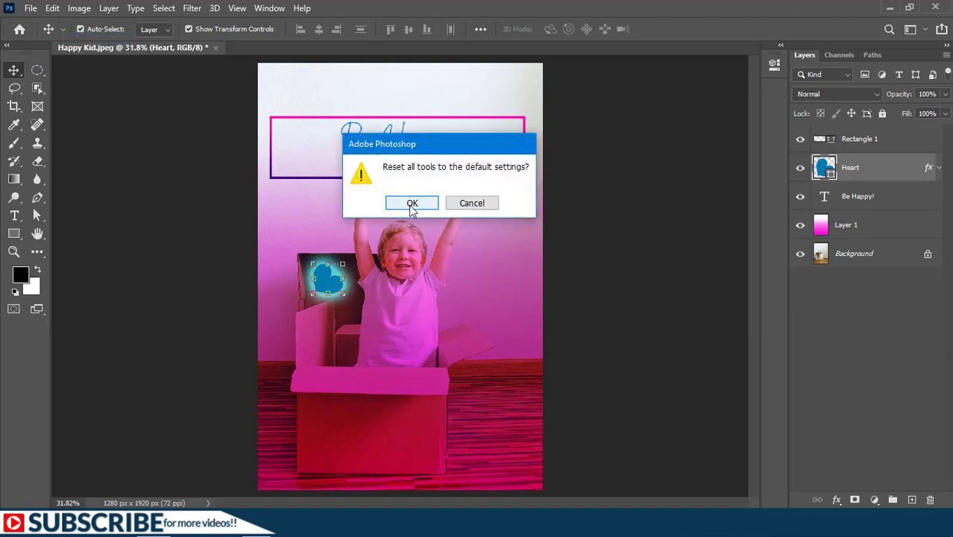
click(412, 202)
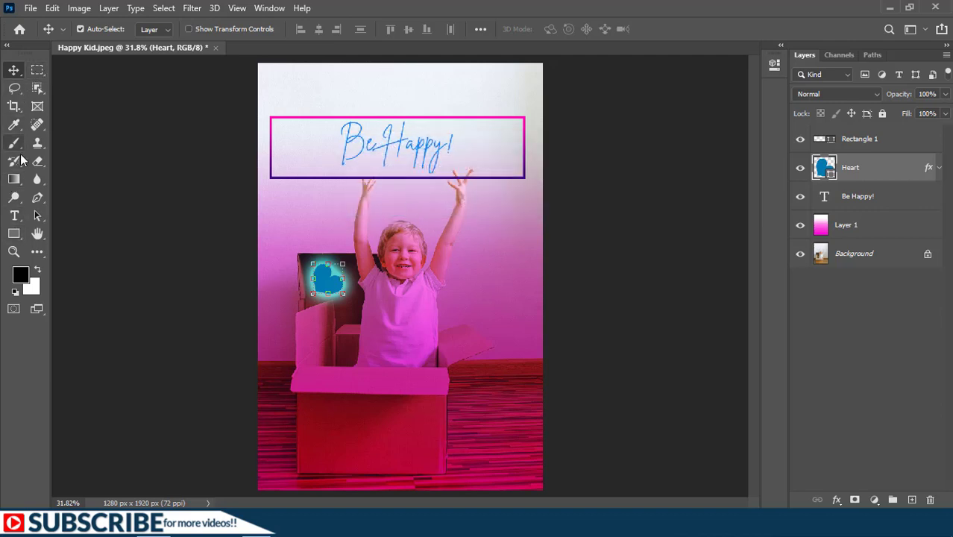
- Open Edit > Keyboard Shortcuts, show shortcuts for Tools, and scroll the list
click(53, 8)
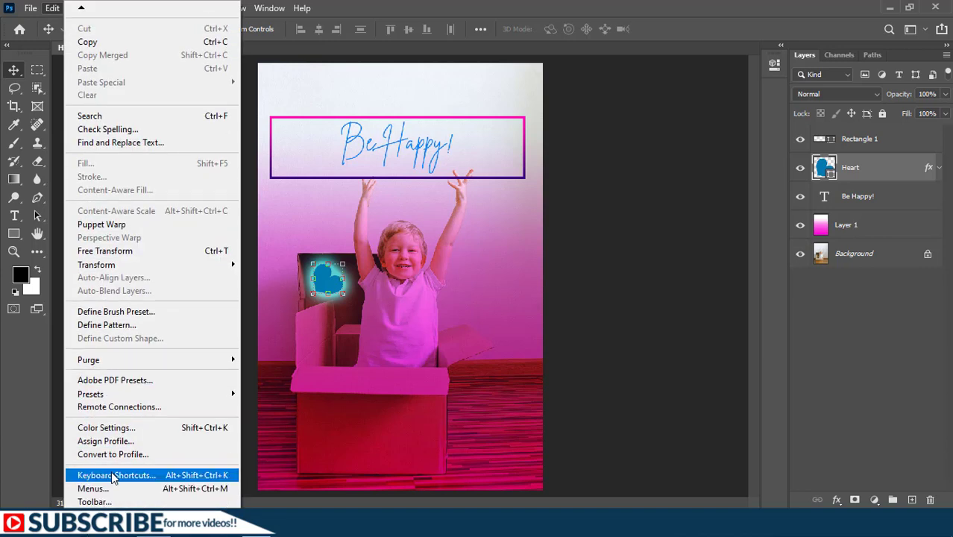
click(116, 475)
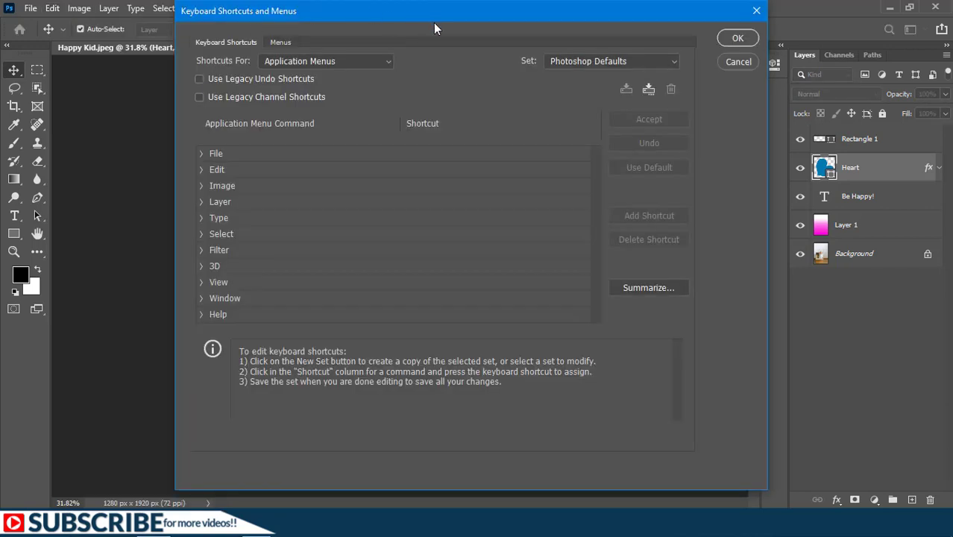
mouse_move(325, 162)
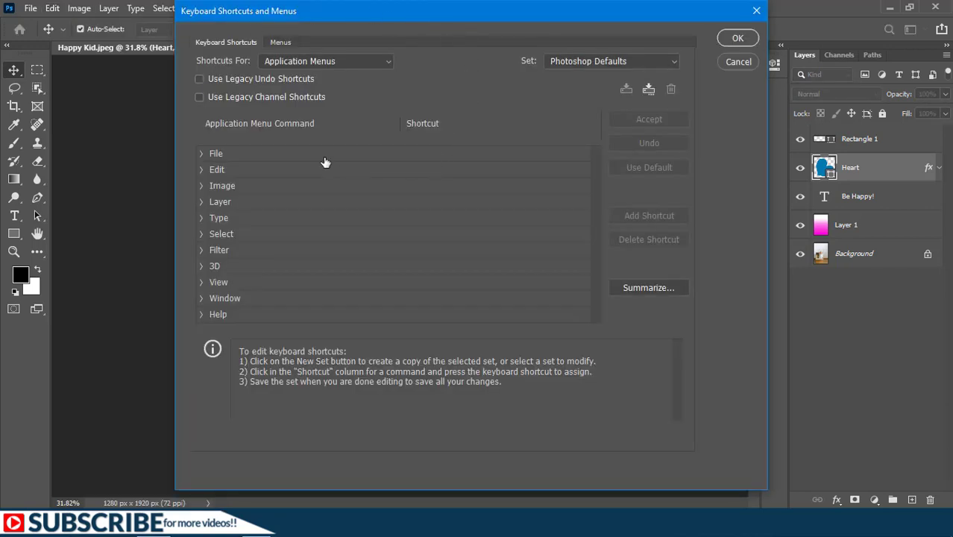
mouse_move(233, 67)
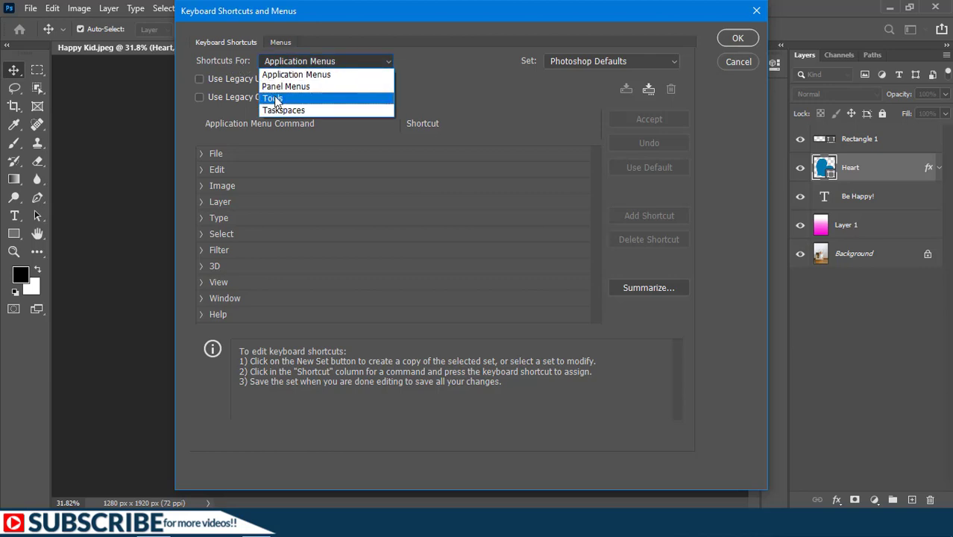
click(273, 97)
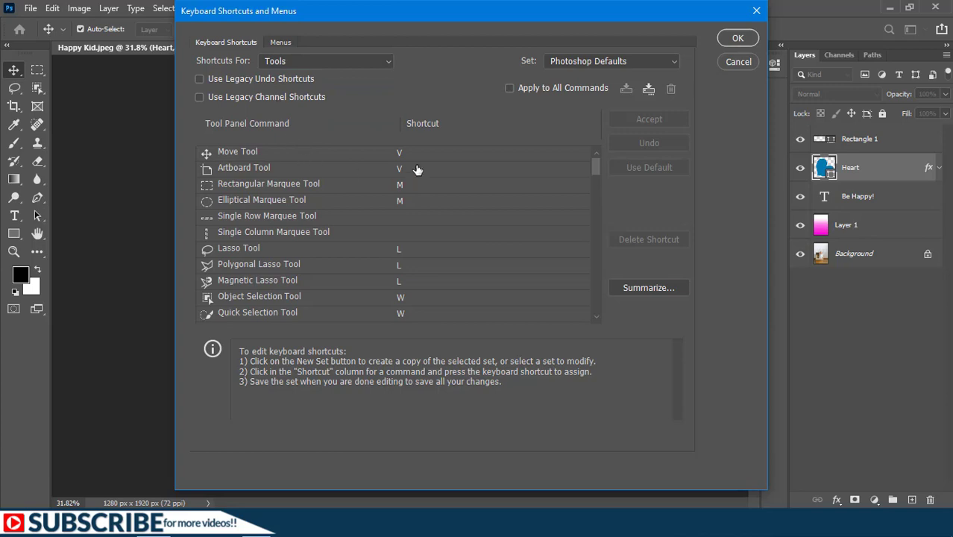
mouse_move(374, 267)
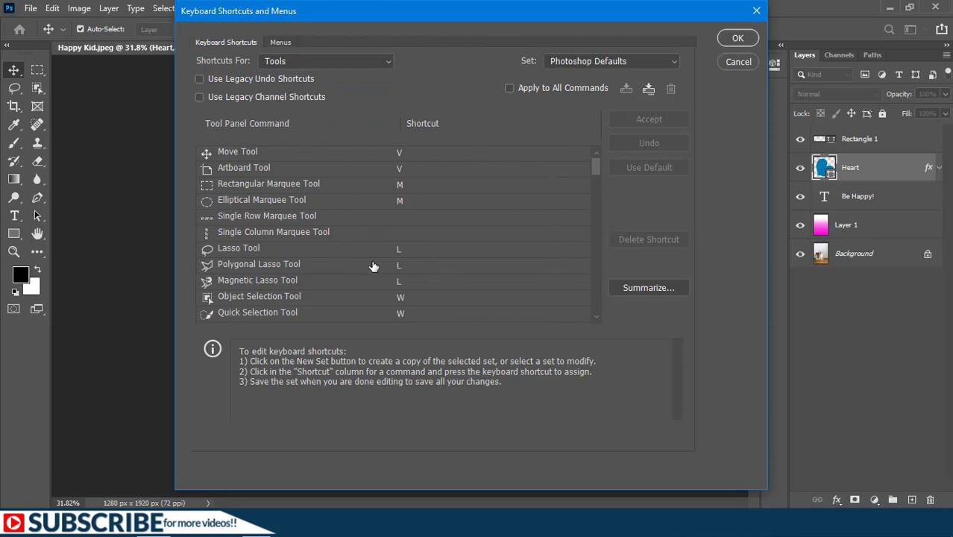
mouse_move(364, 259)
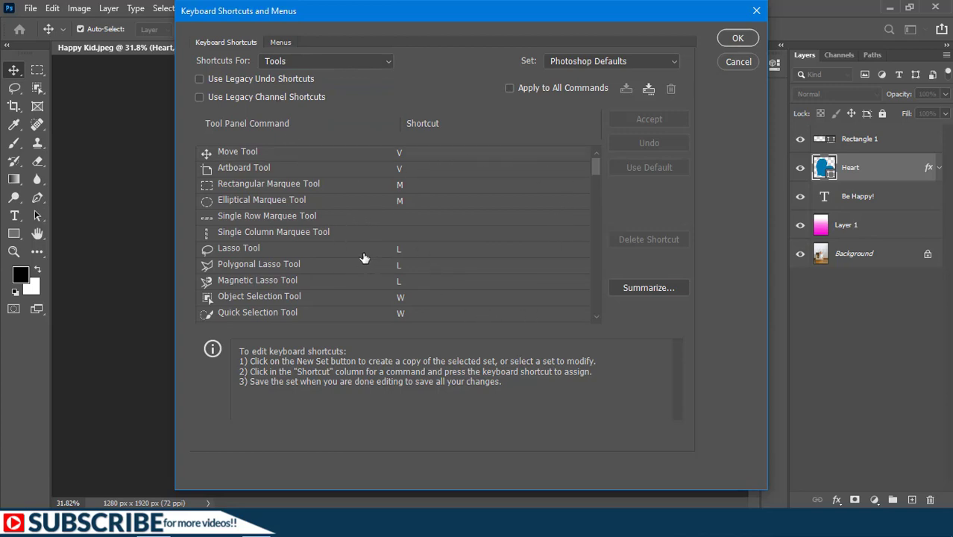
mouse_move(26, 279)
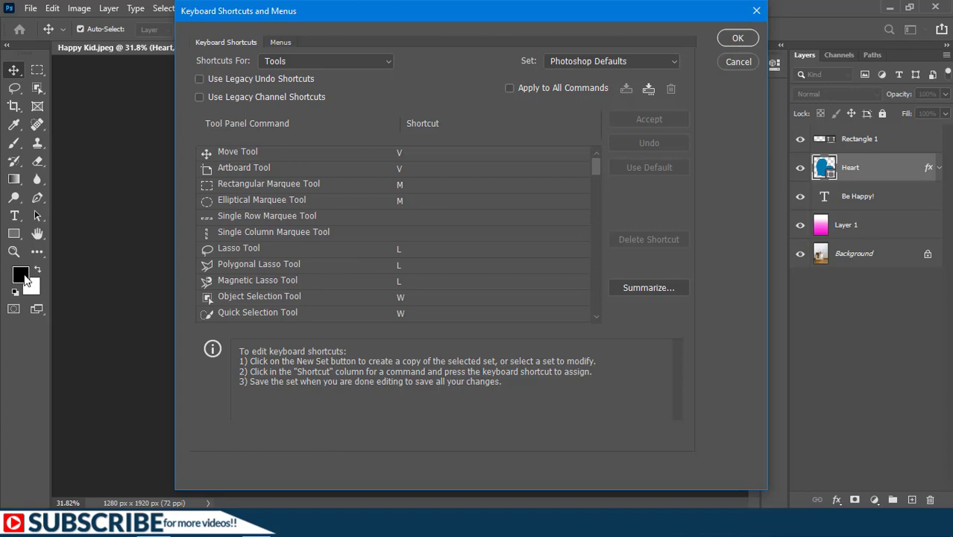
scroll(down, 3)
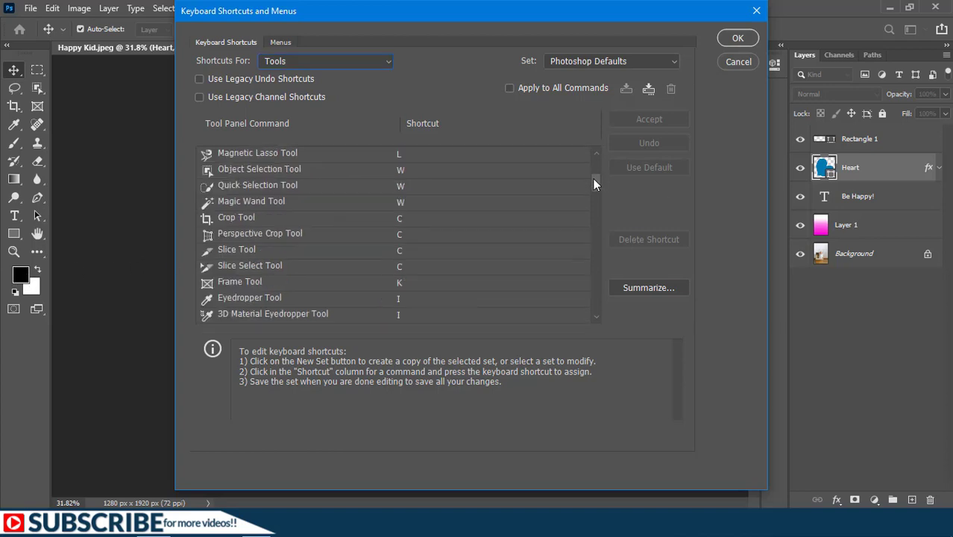
scroll(down, 3)
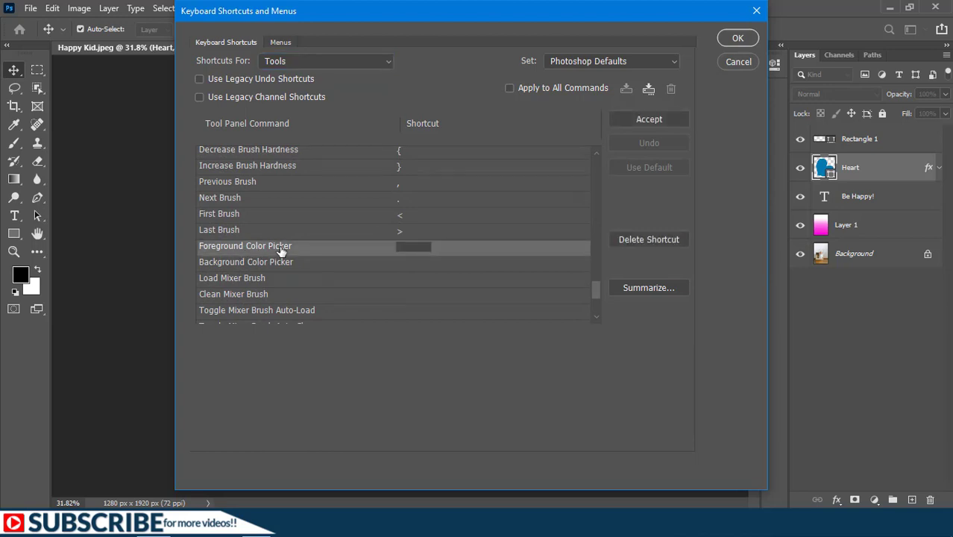
- Enter C as the Foreground Color Picker shortcut
click(414, 247)
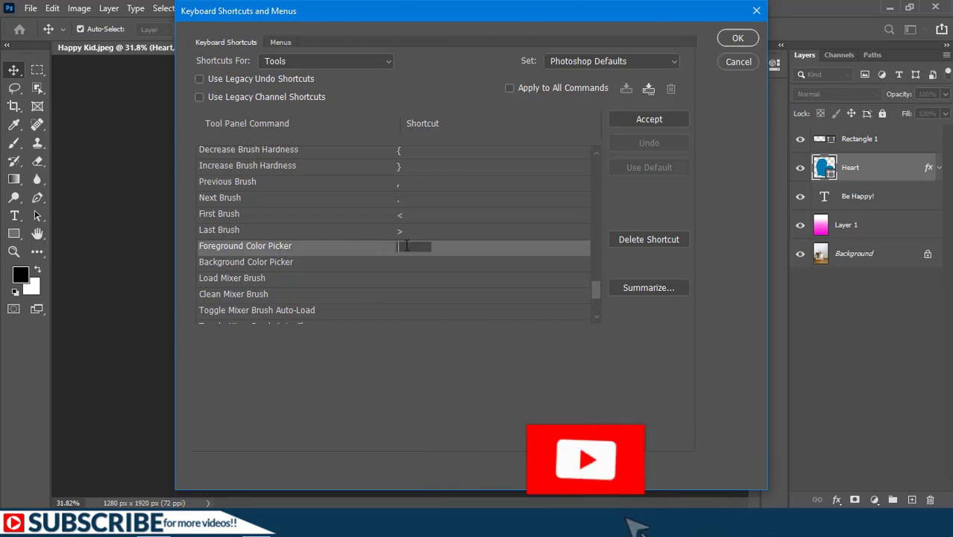
text(C)
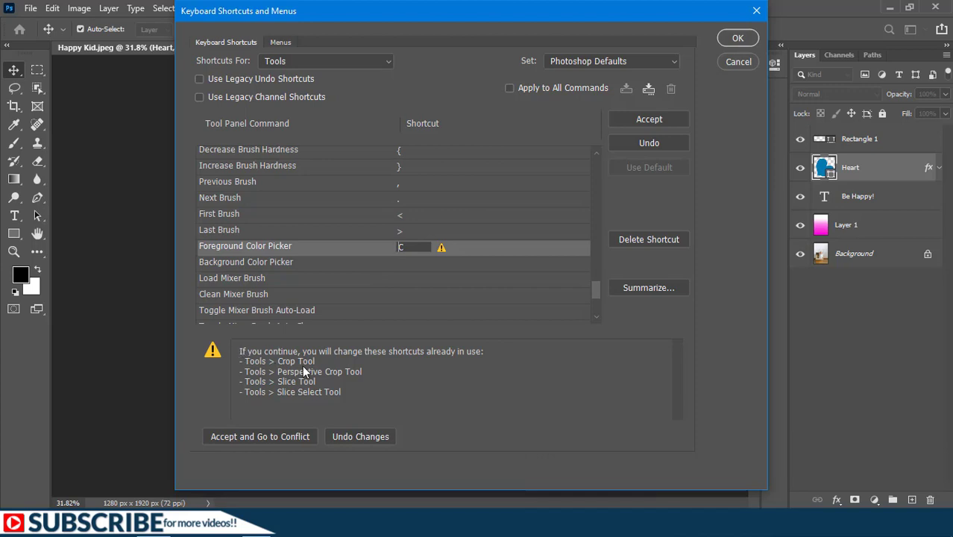
mouse_move(256, 369)
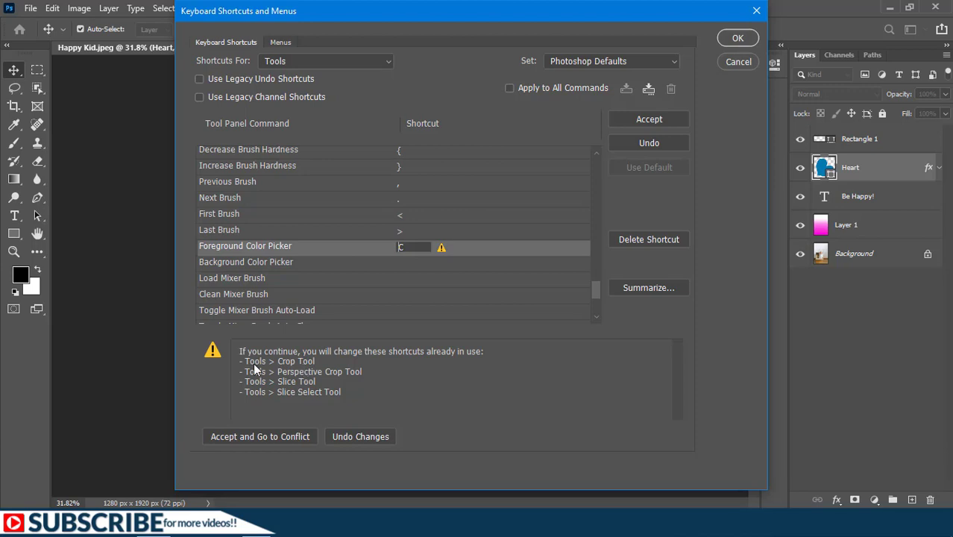
mouse_move(358, 318)
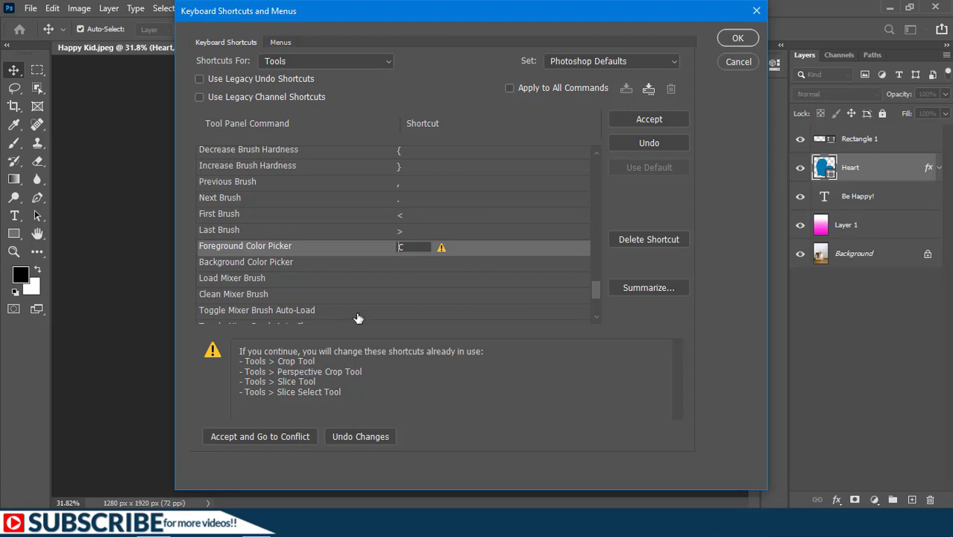
mouse_move(302, 366)
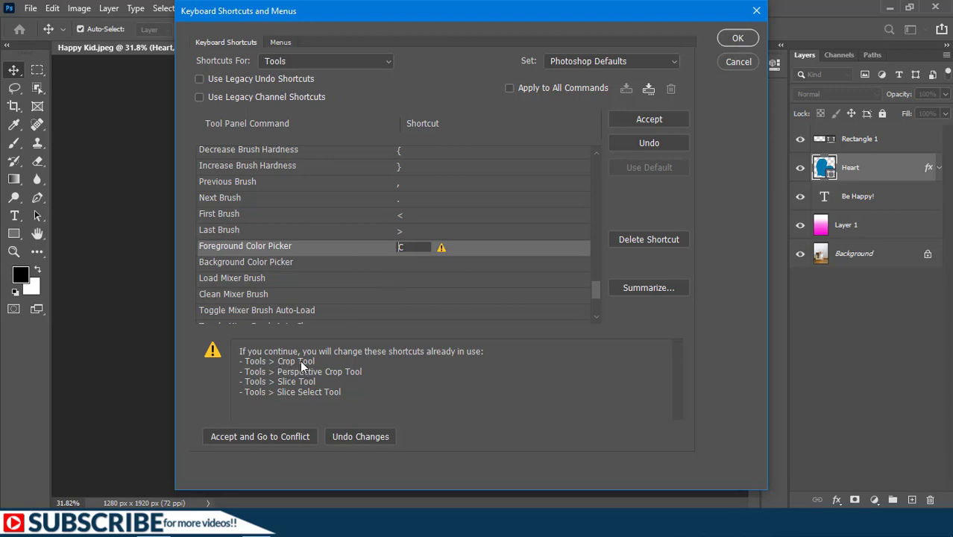
mouse_move(116, 161)
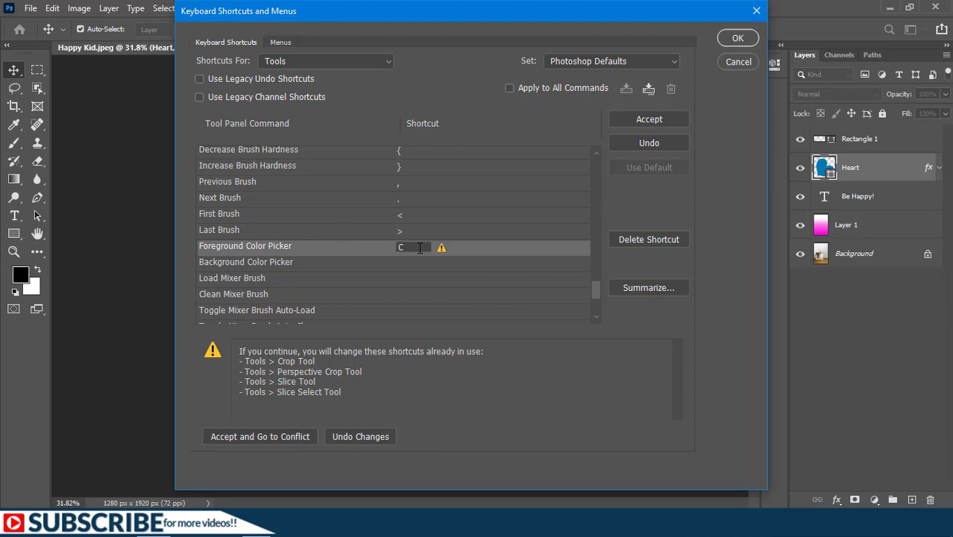
mouse_move(611, 153)
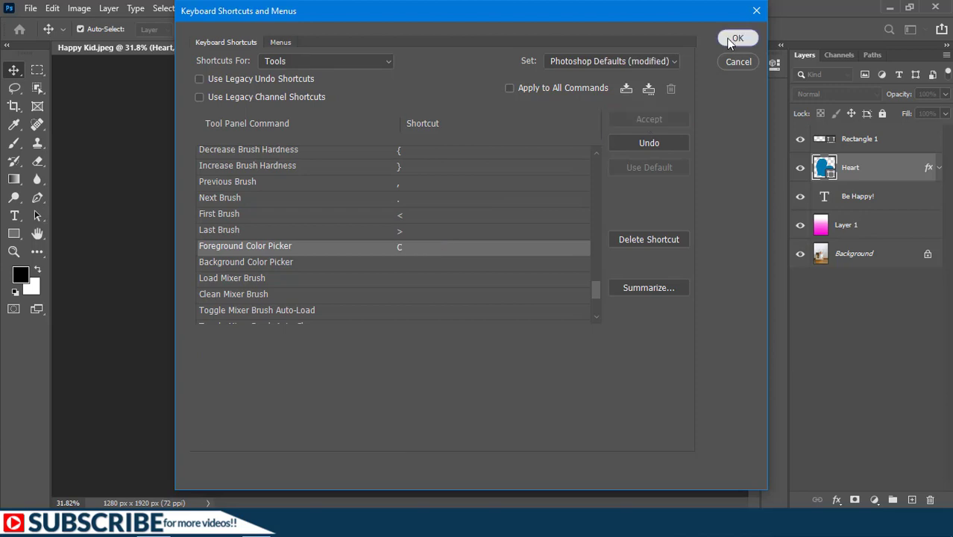
- Save the C Foreground Color Picker shortcut, then test the picker and dismiss it unchanged
click(737, 38)
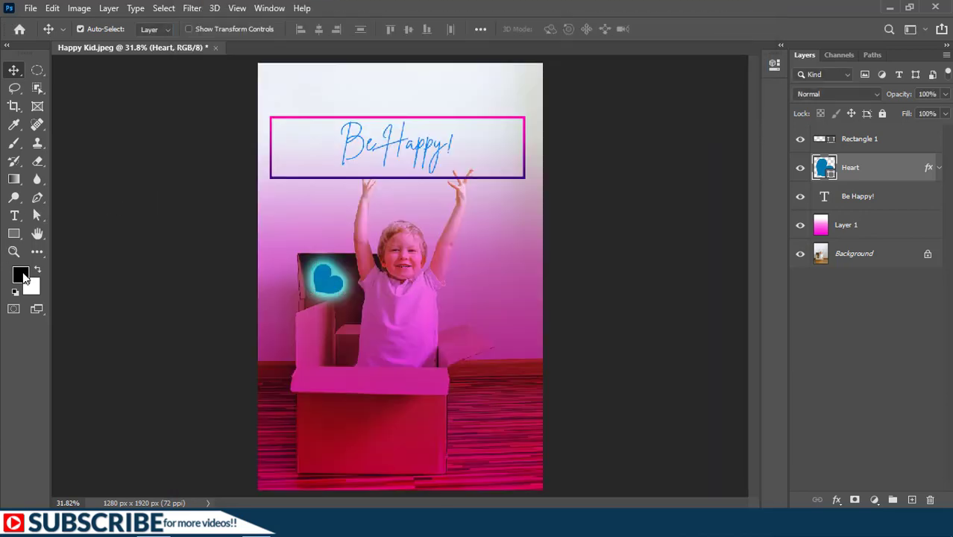
click(20, 274)
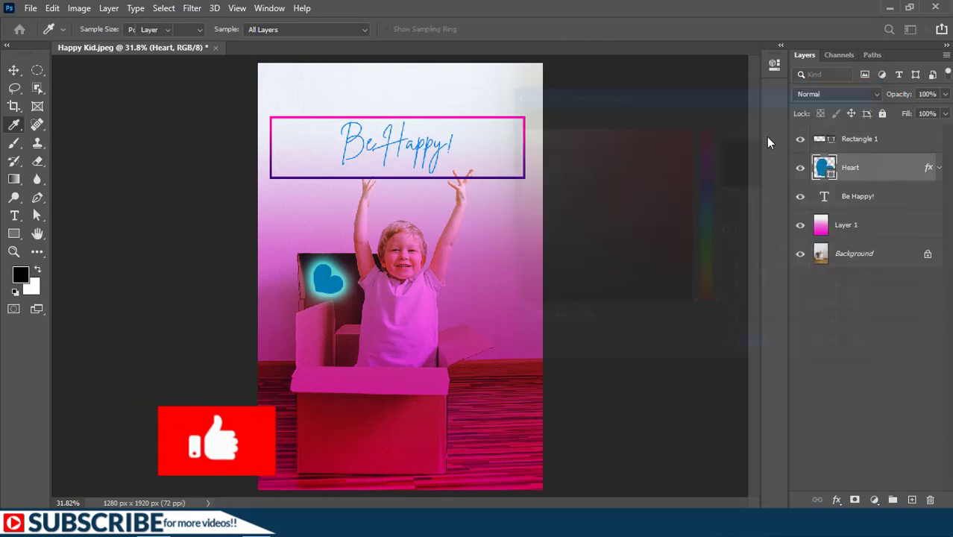
click(13, 70)
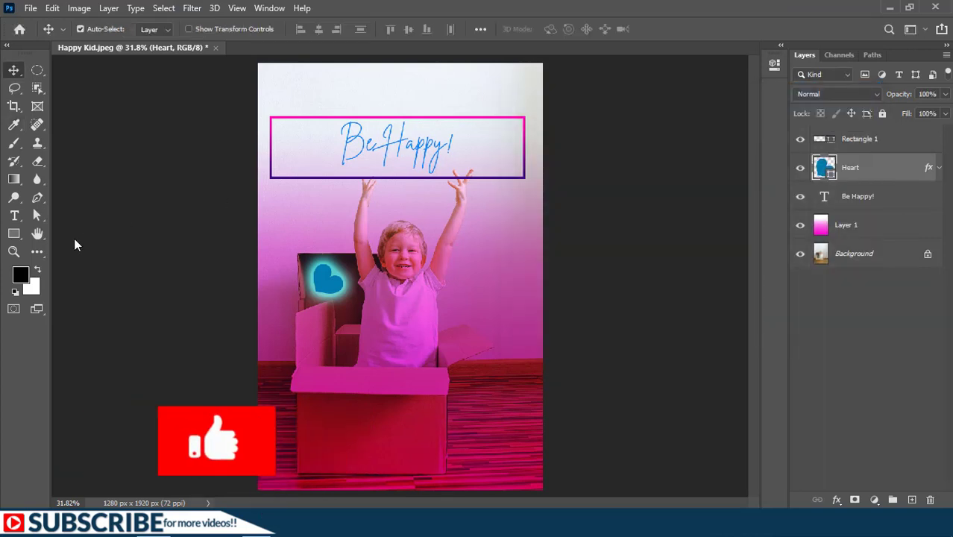